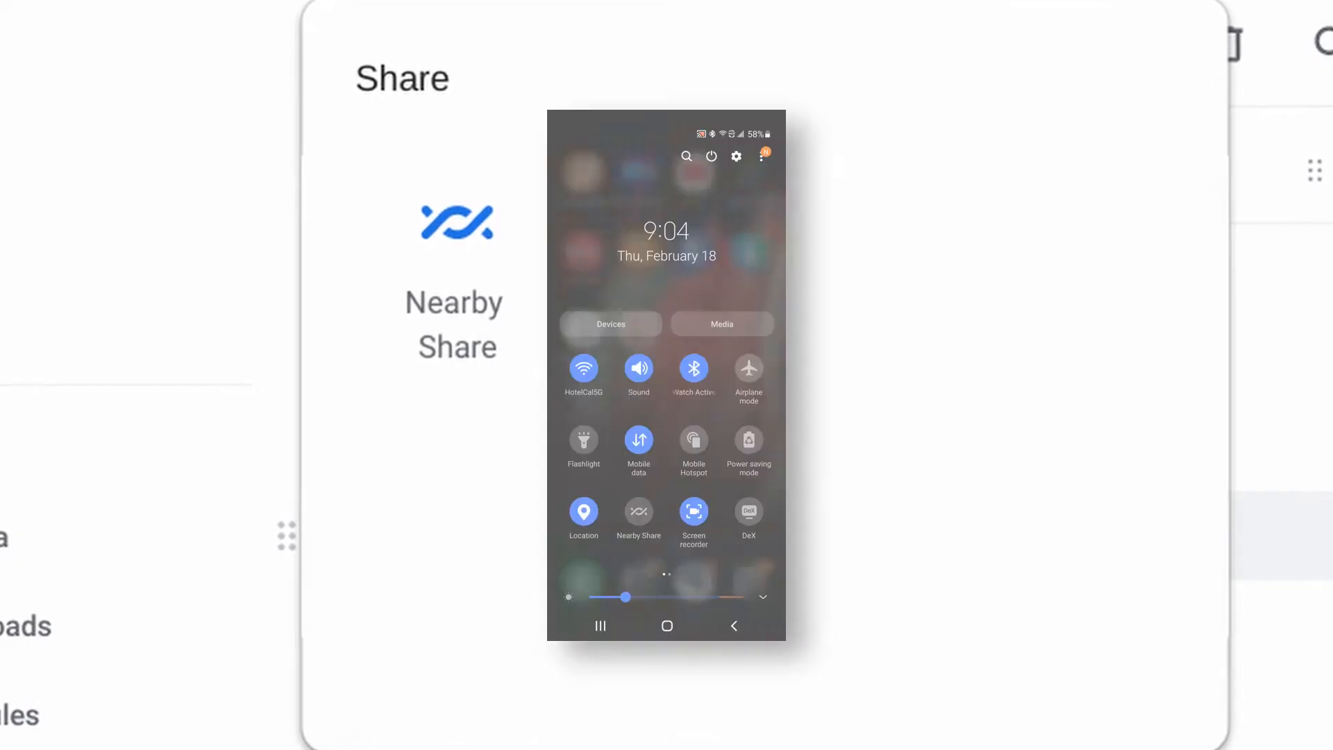
Launch Chrome and go to chrome://flags to list experimental features.
click(638, 513)
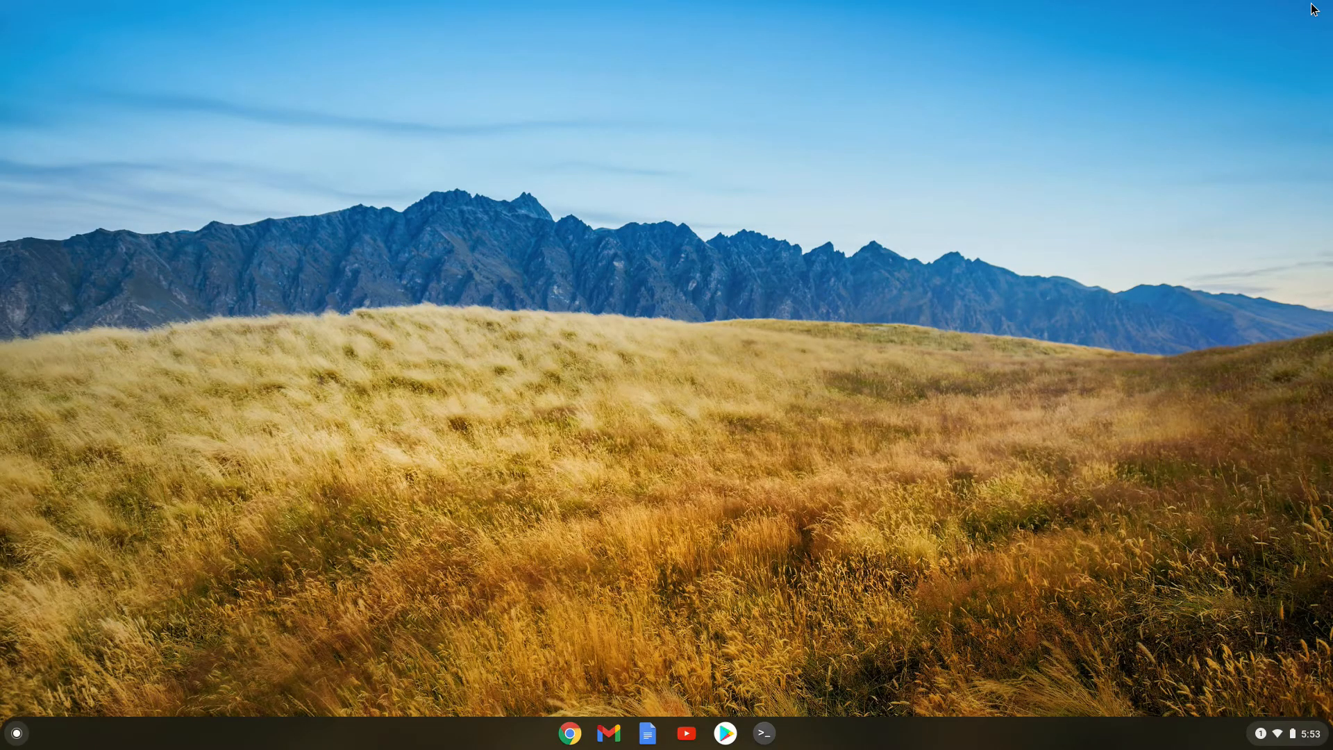
mouse_move(735, 459)
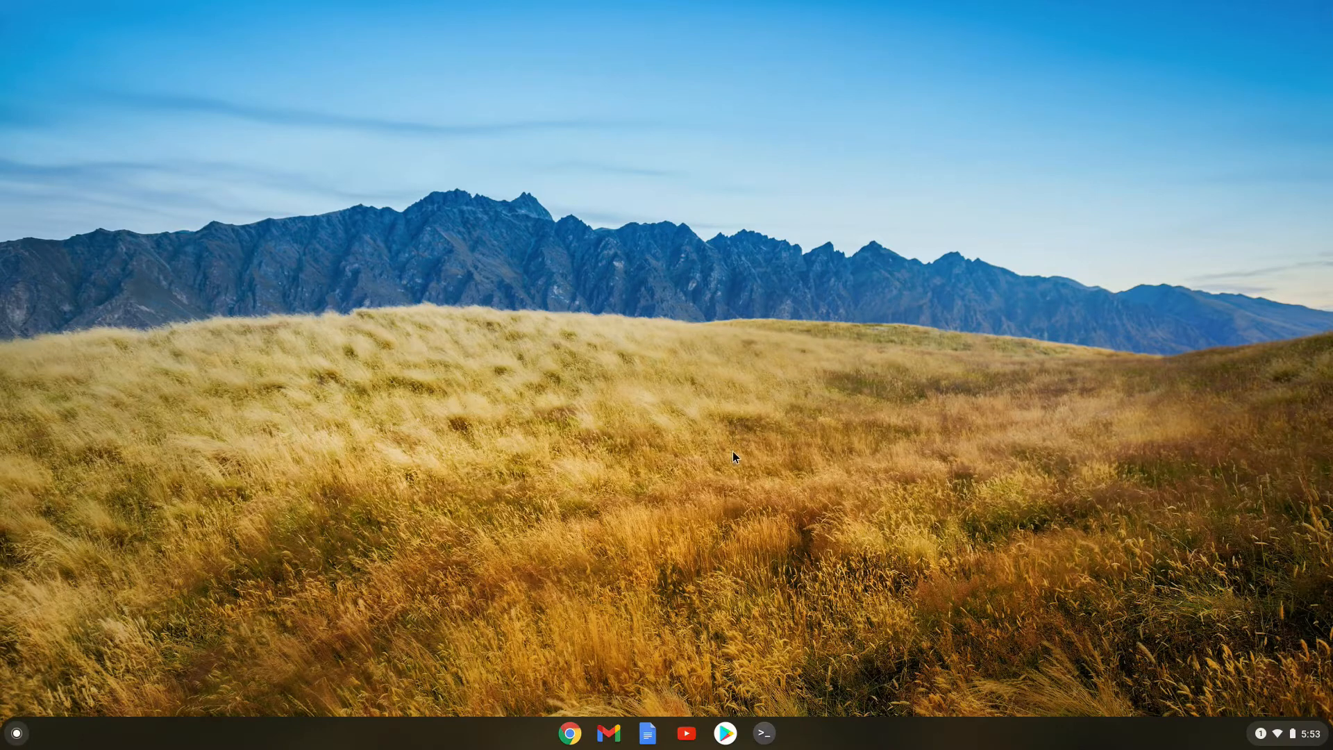
click(570, 734)
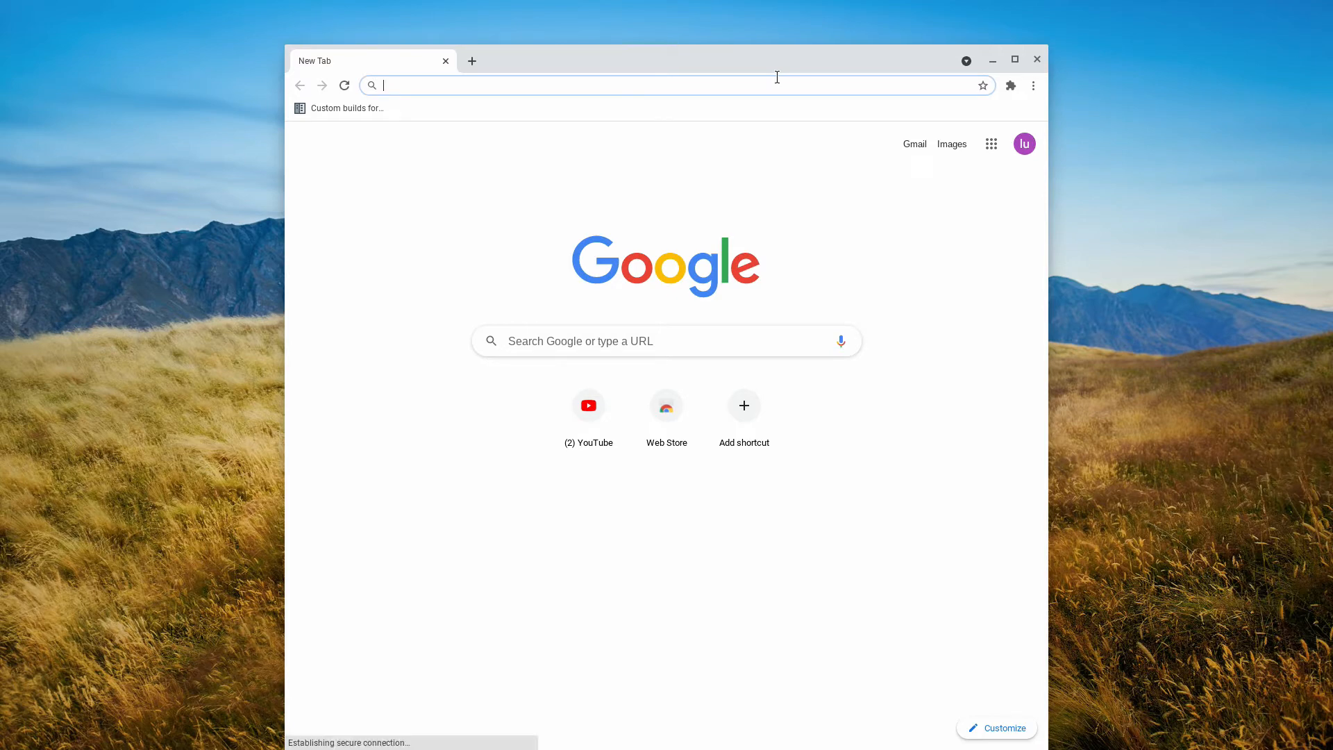
text(chrome://flags)
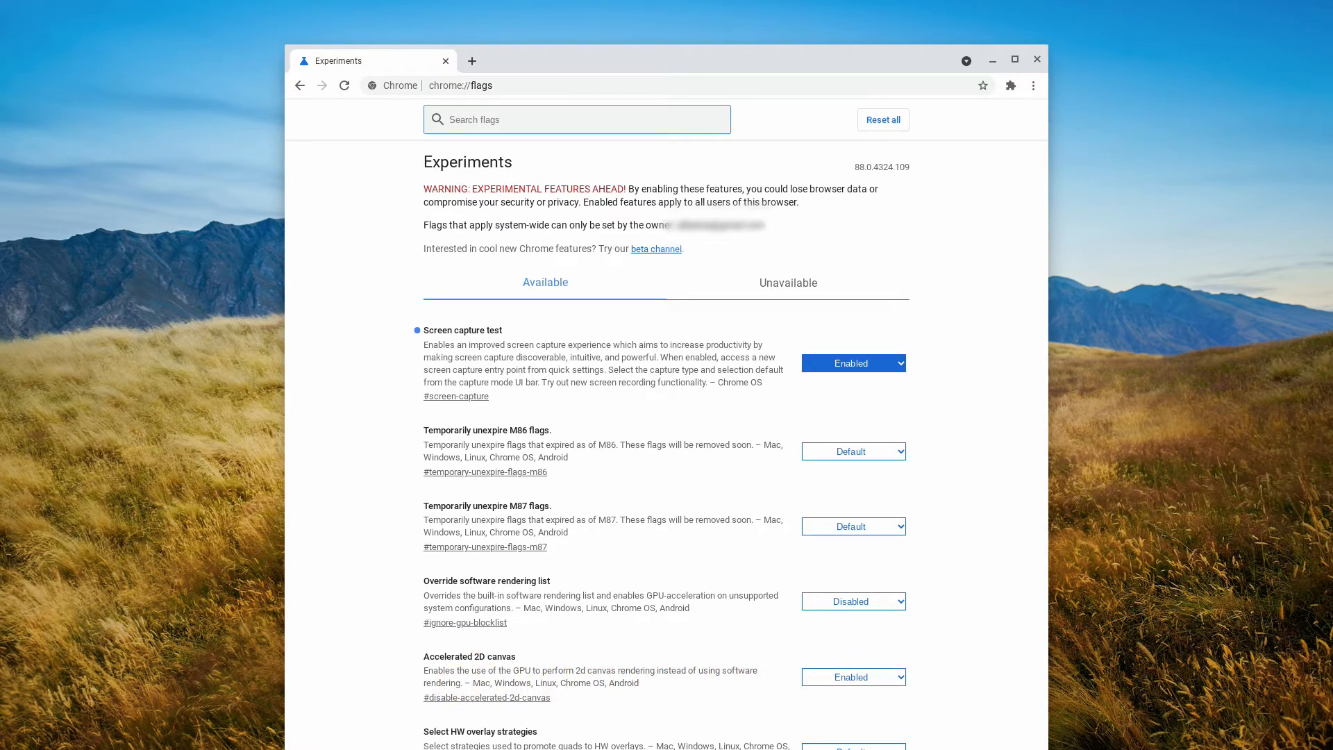
mouse_move(388, 5)
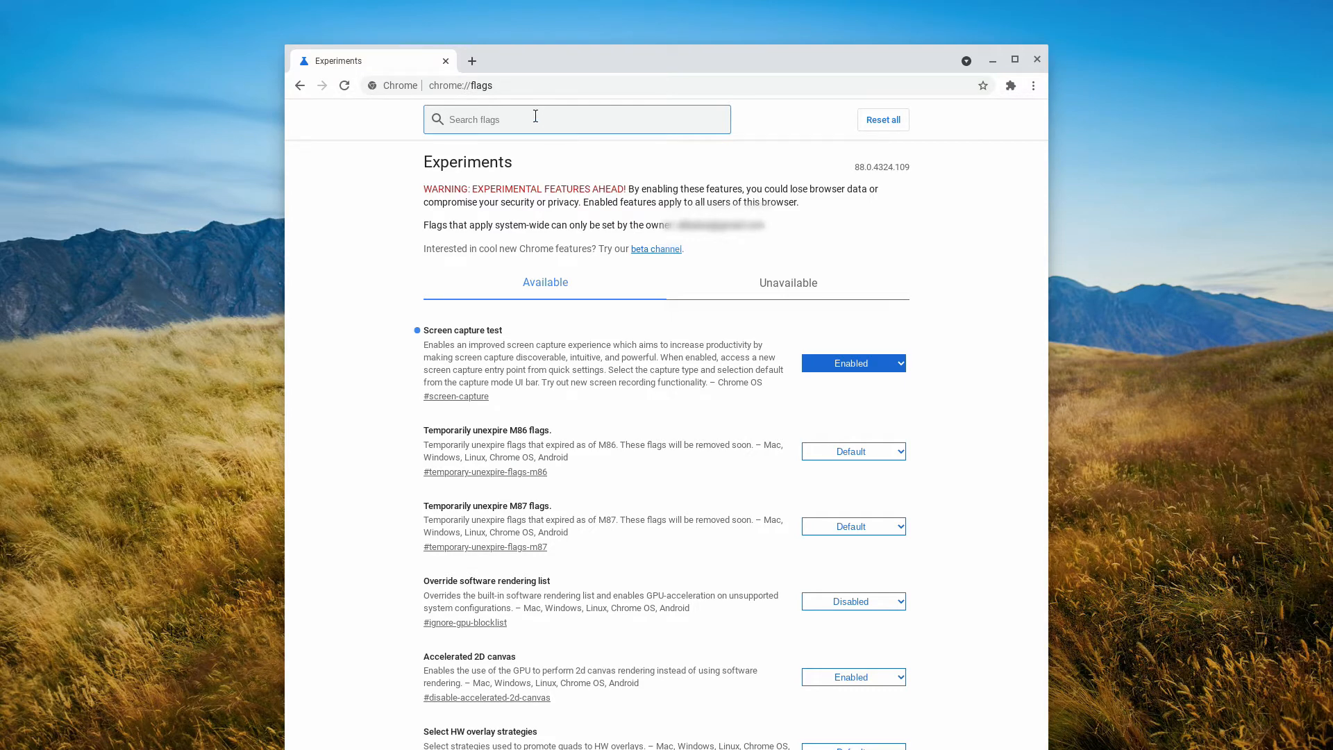
Search flags for 'nearby', set Nearby Sharing to Enabled, and clear the search.
text(nearby sharing)
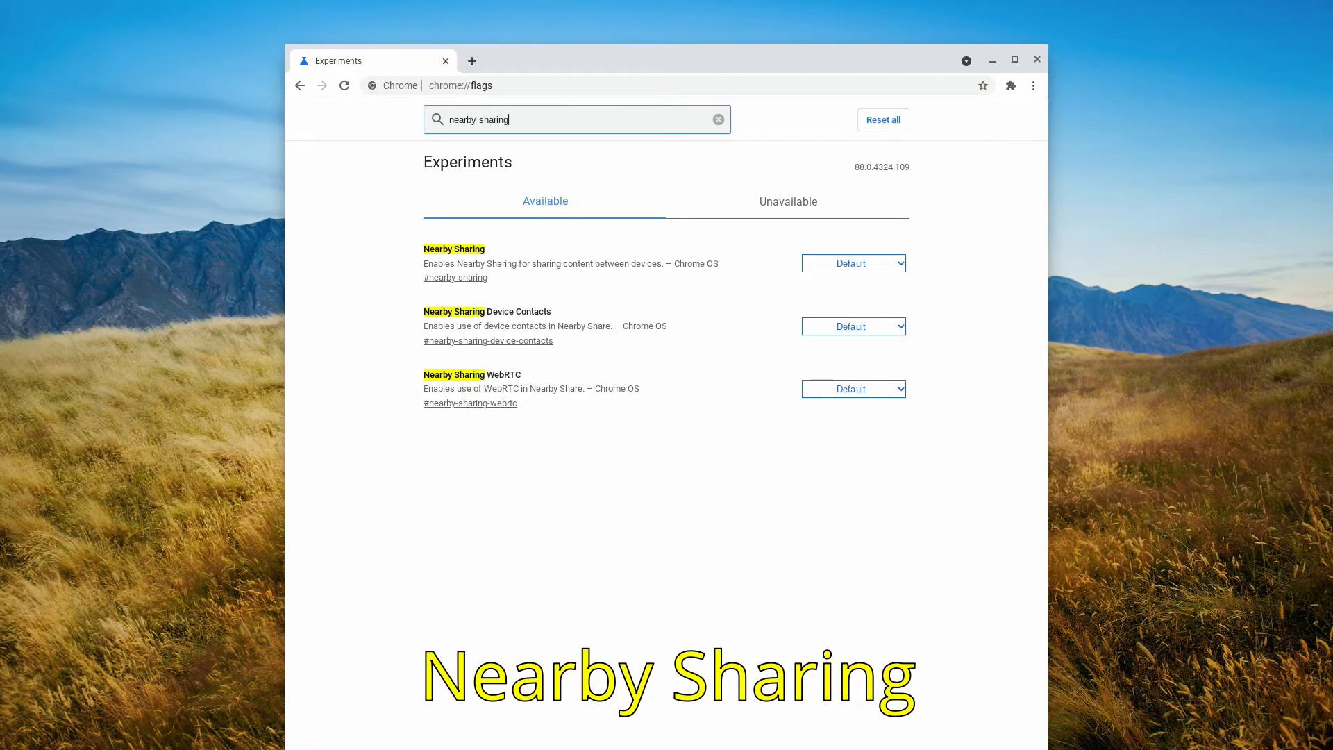
click(854, 263)
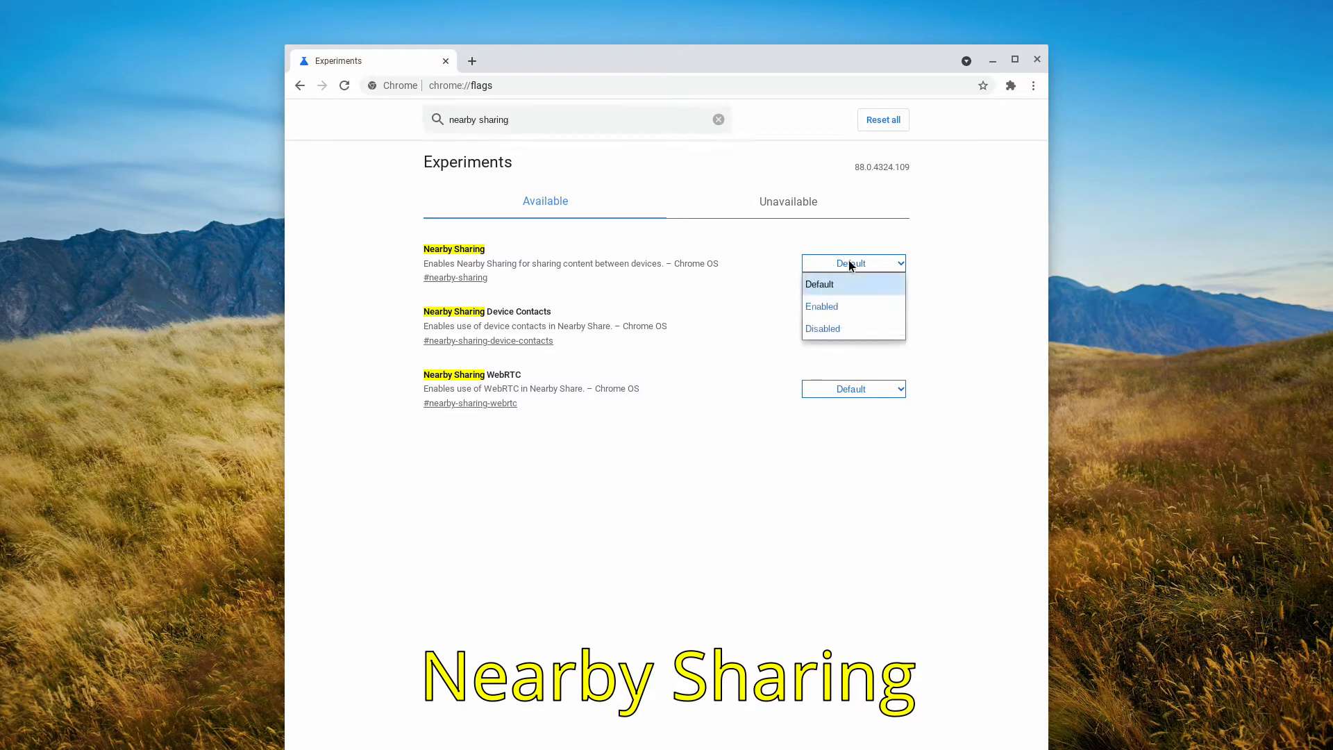
click(821, 306)
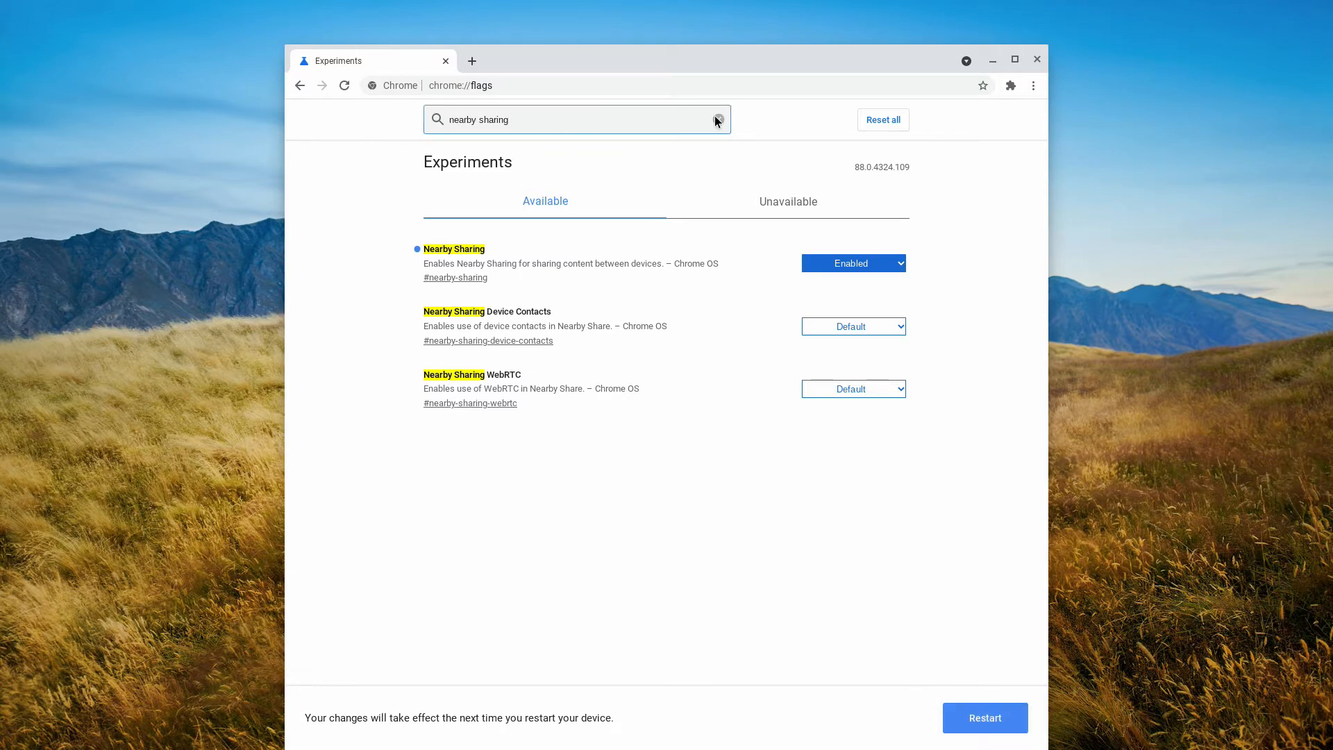
click(717, 119)
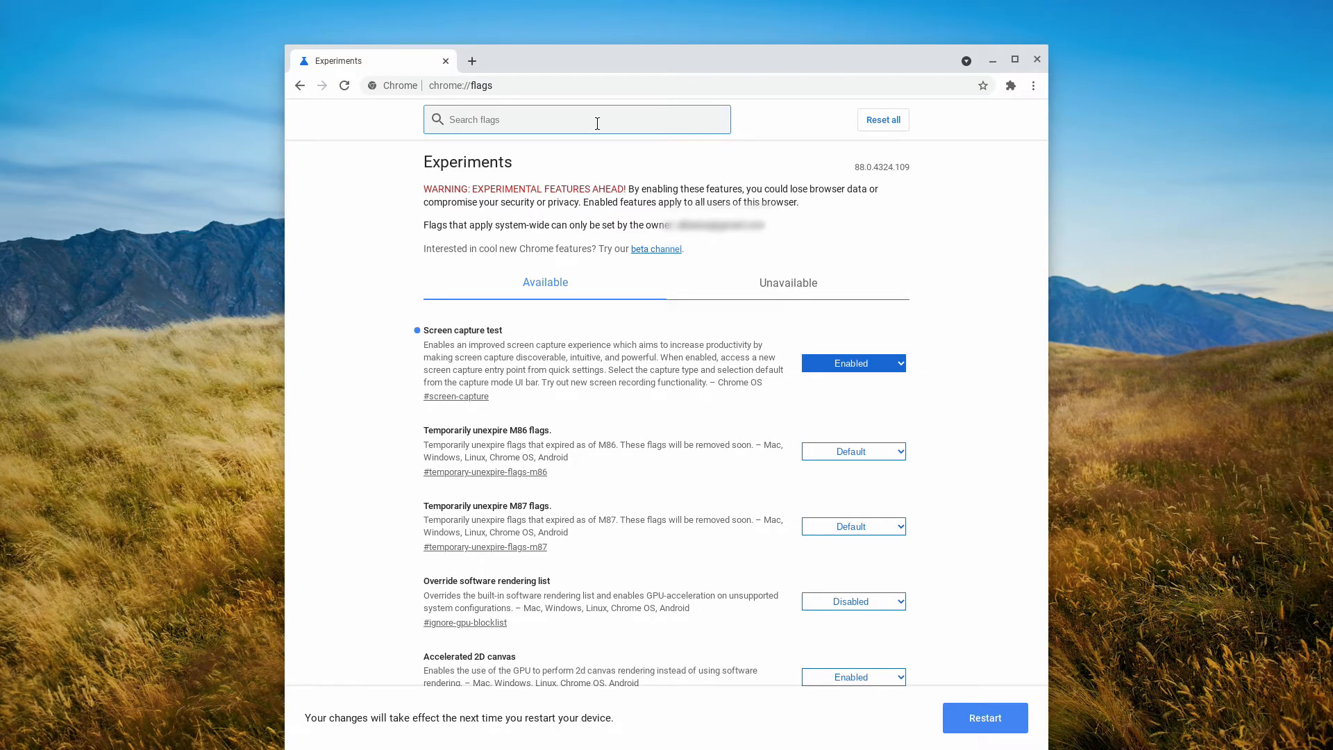
Search flags for 'enable share' and set the Sharesheet flag to Enabled.
text(enable)
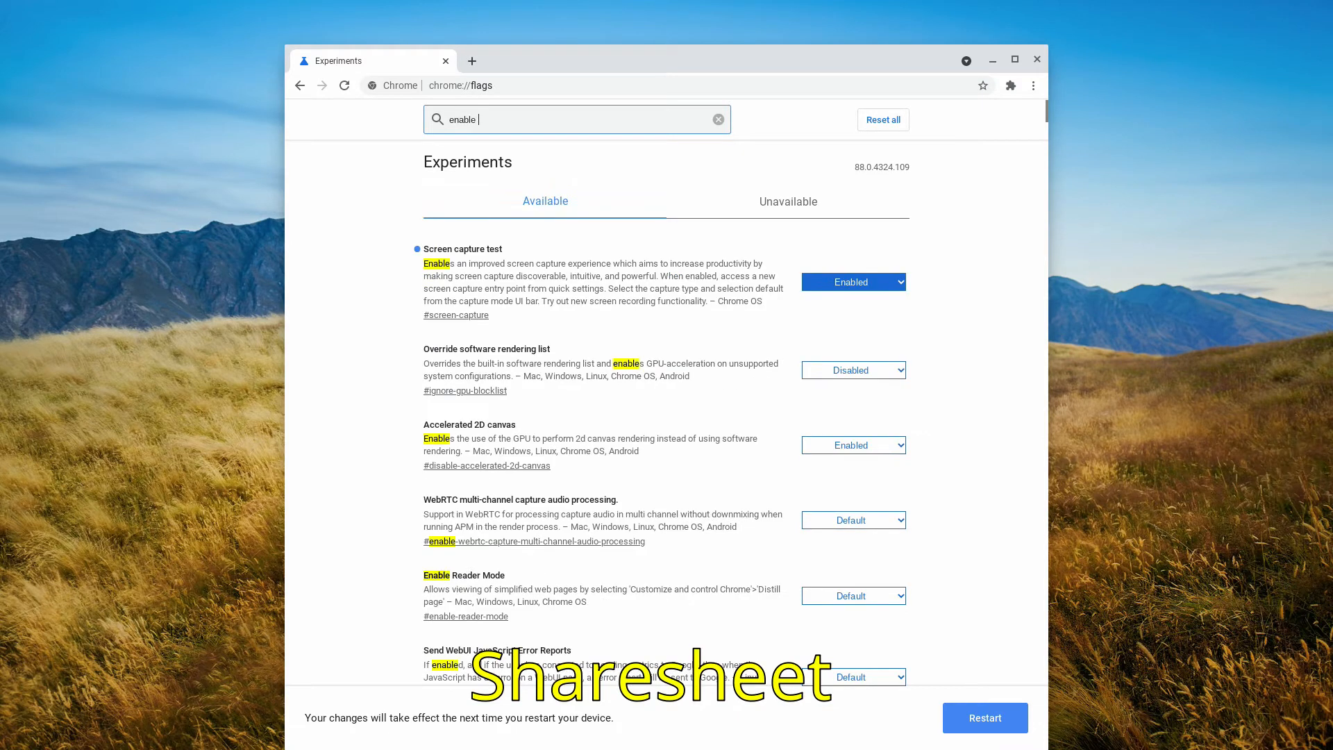
text(share sh)
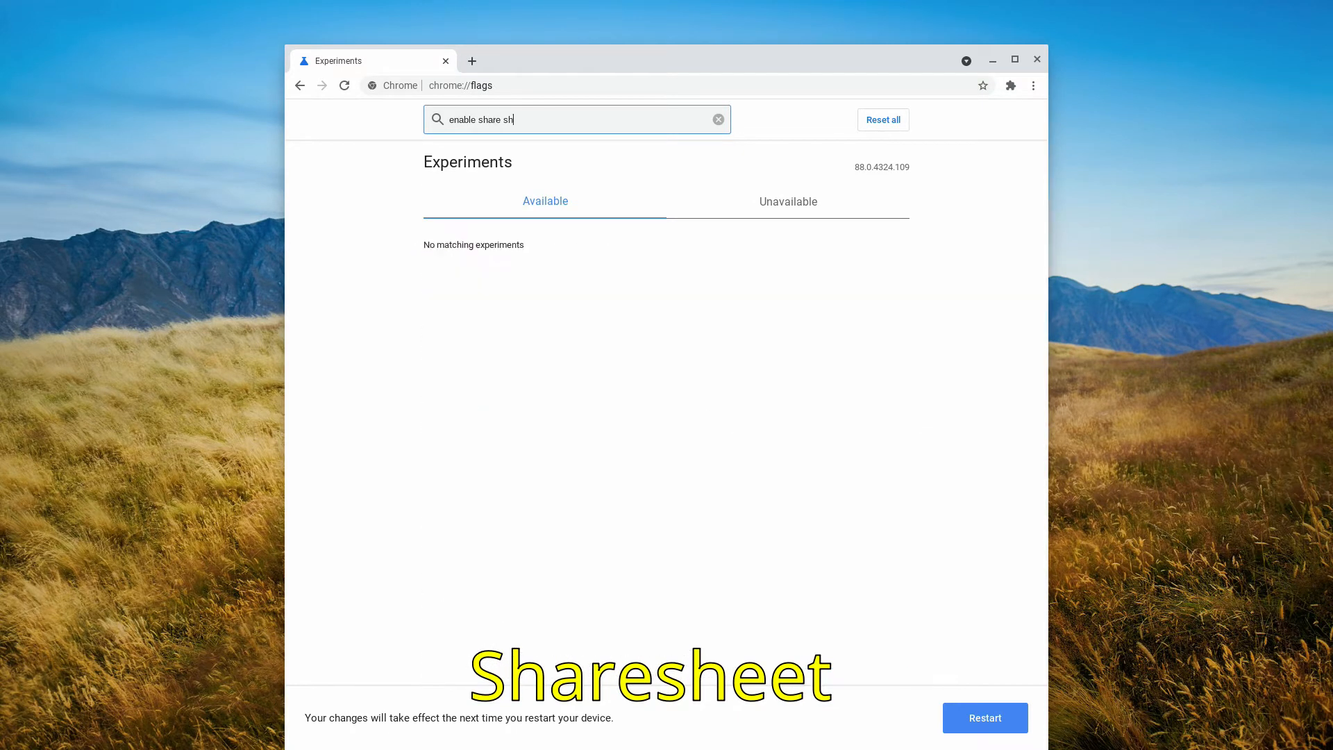
key(Backspace)
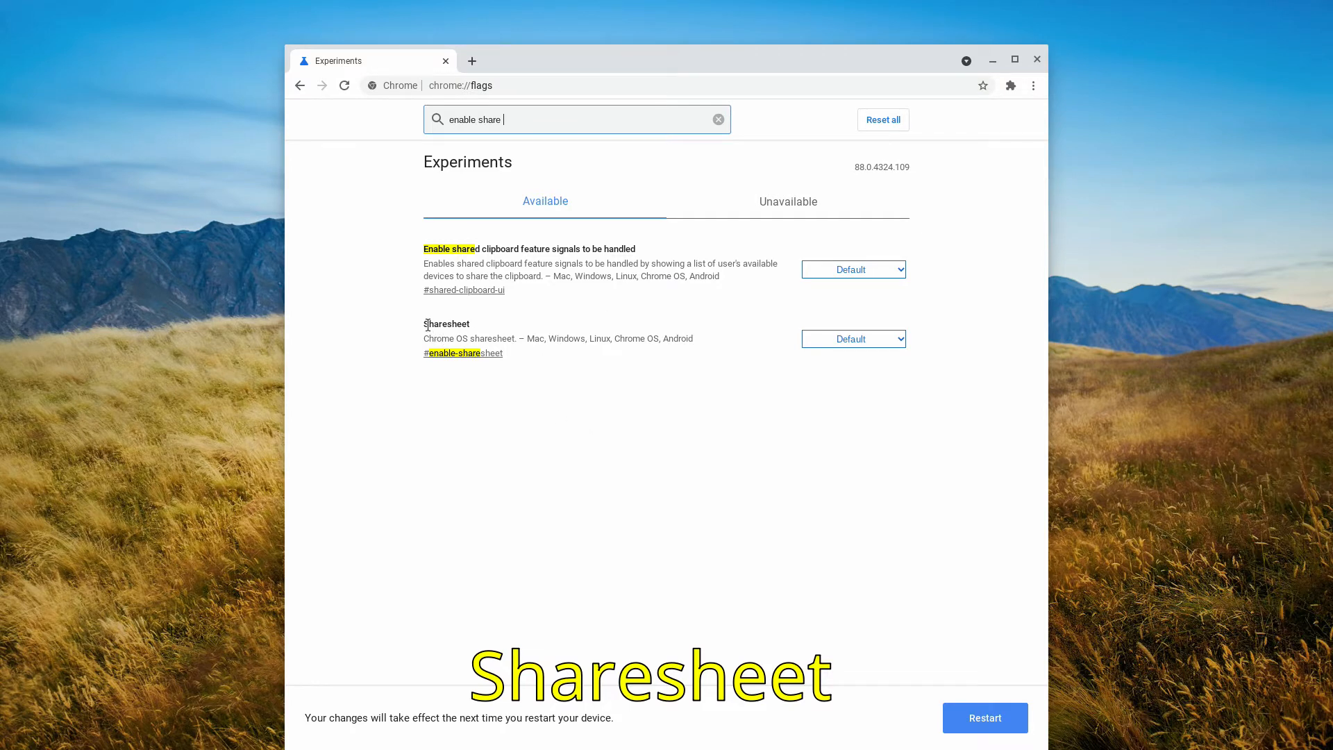
click(854, 339)
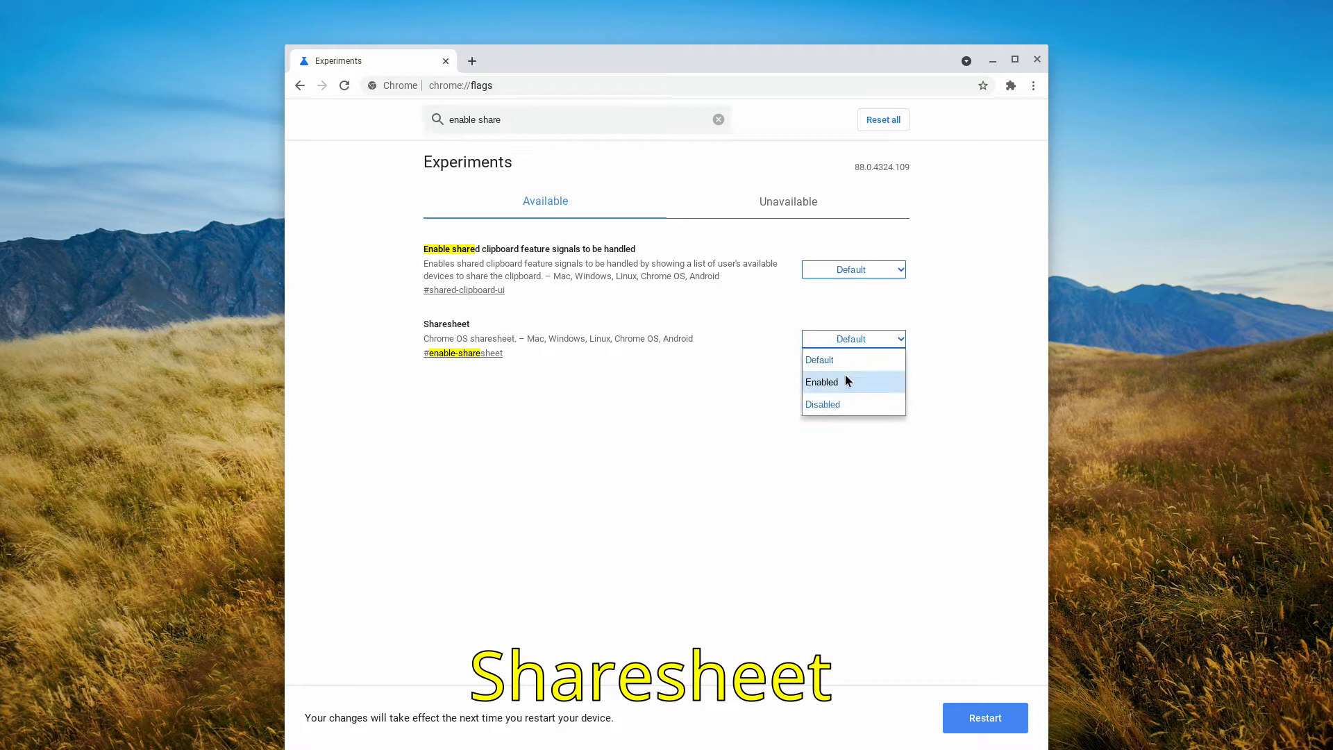
click(822, 382)
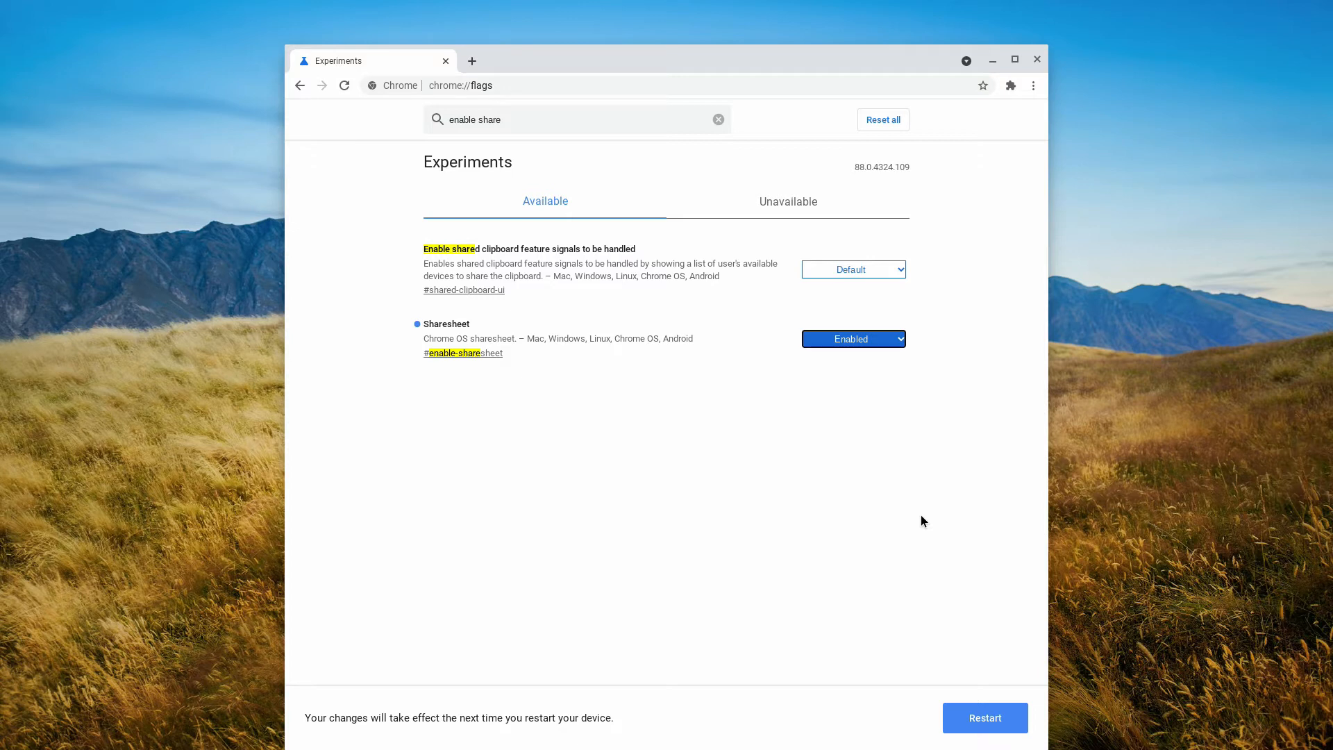
mouse_move(454, 339)
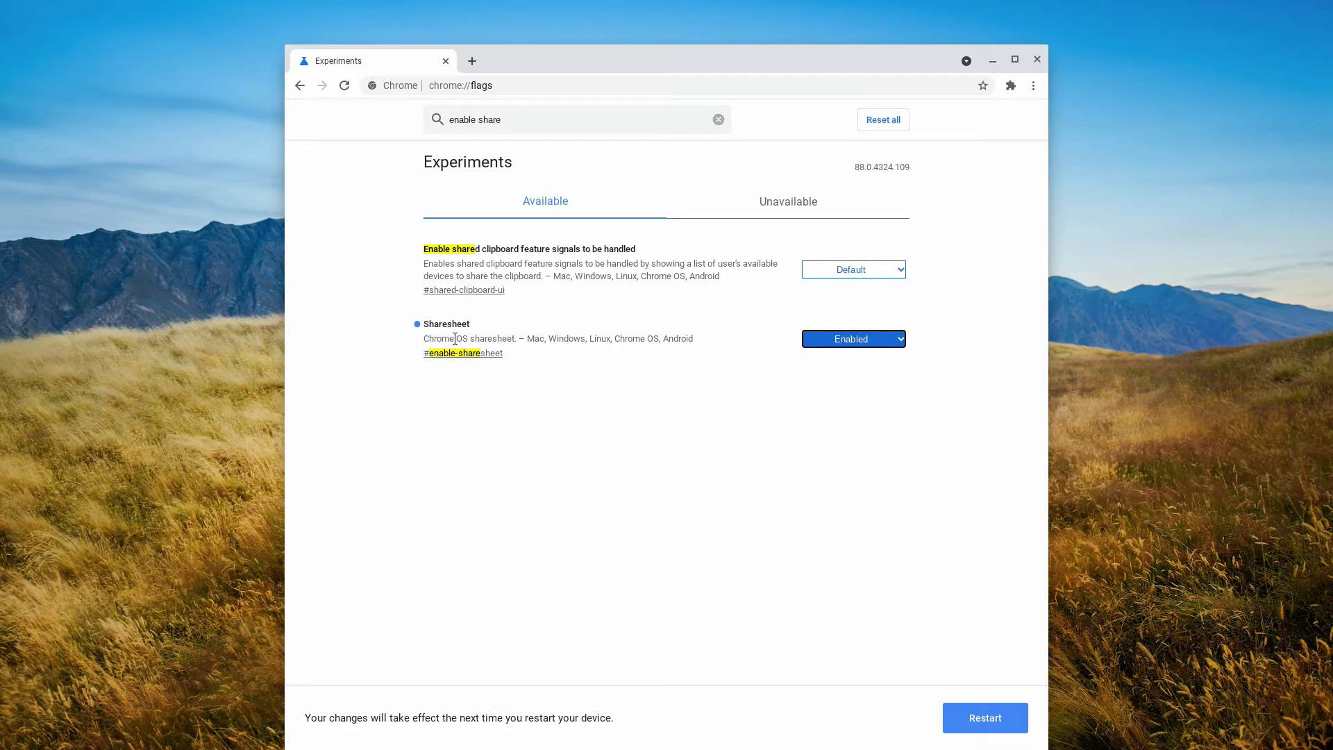
mouse_move(527, 402)
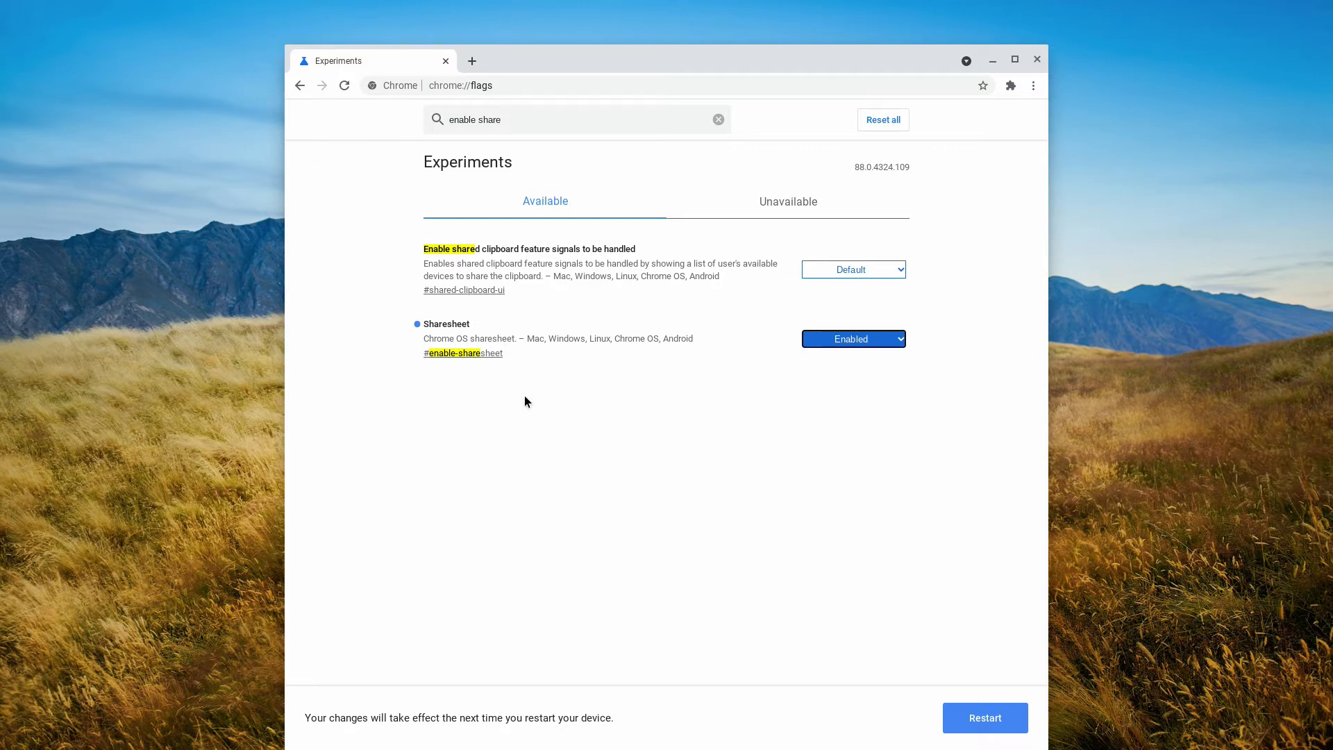
mouse_move(969, 717)
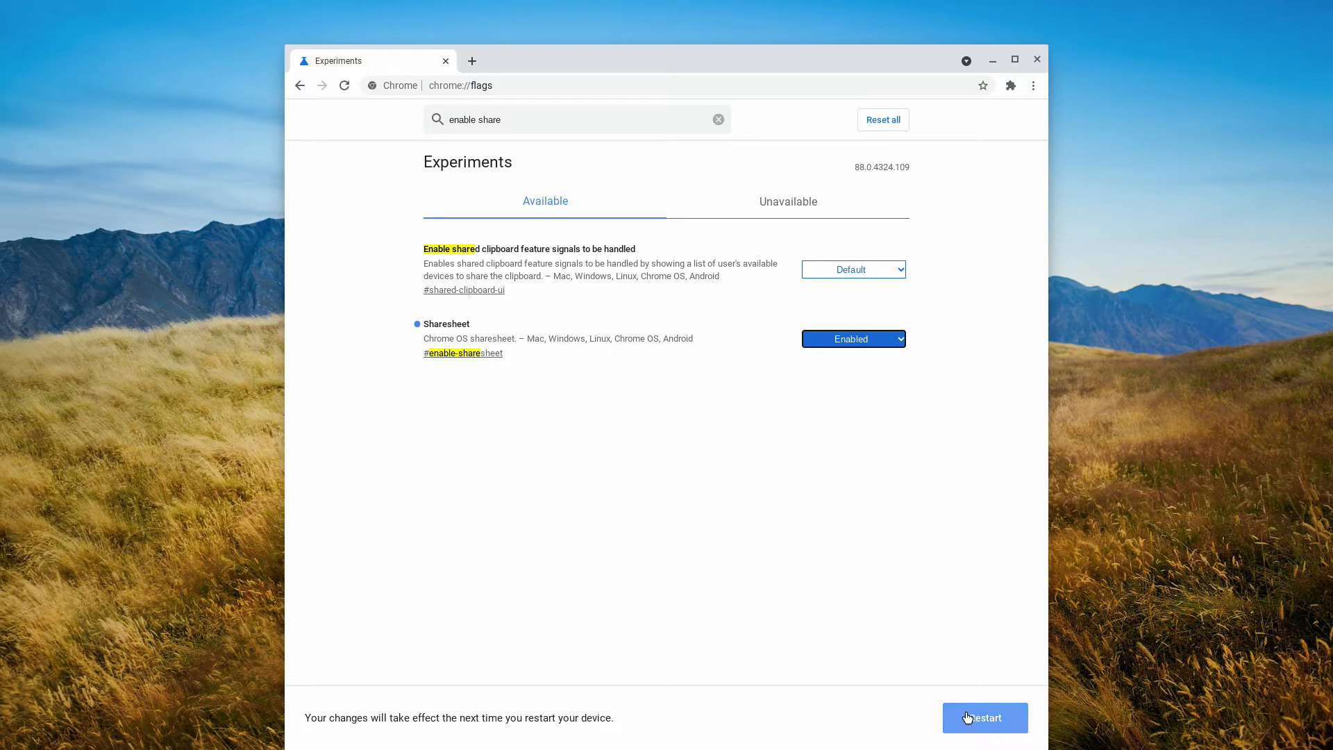
Restart Chrome to apply the flags, then close the browser window.
click(718, 119)
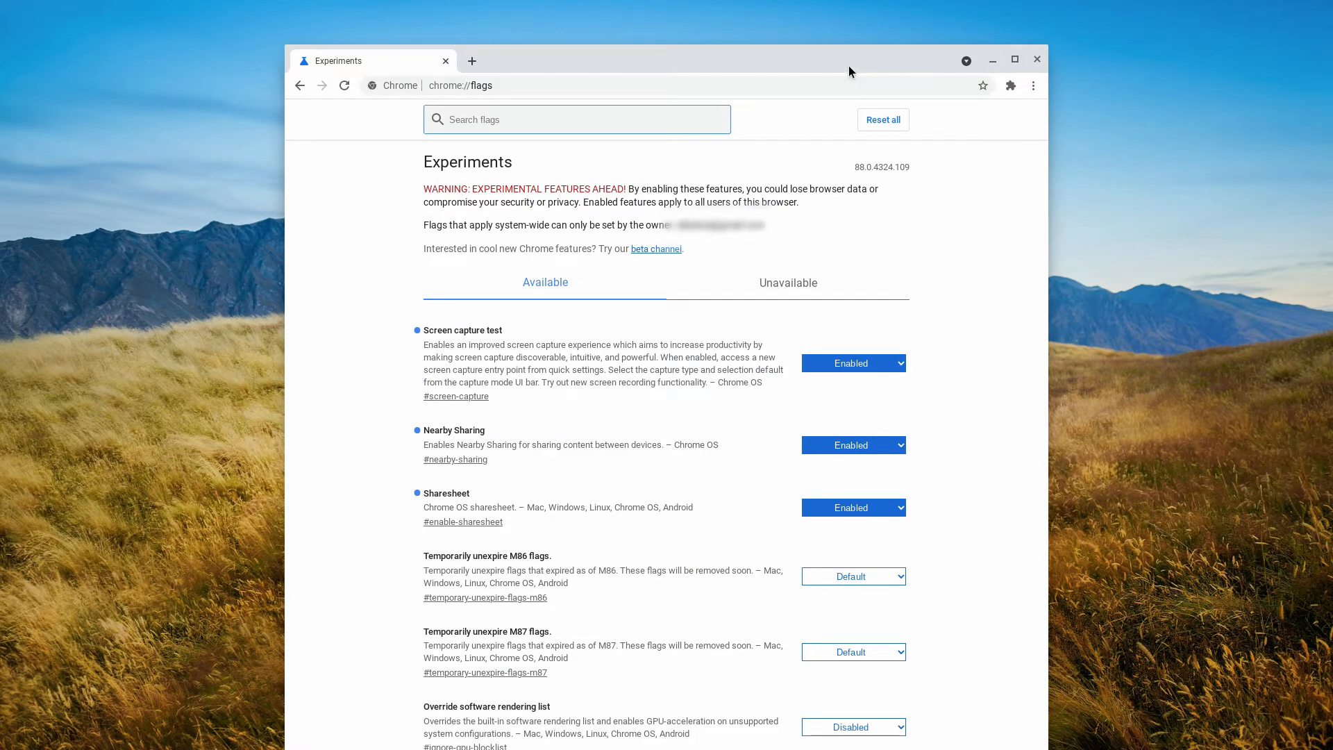
mouse_move(1037, 60)
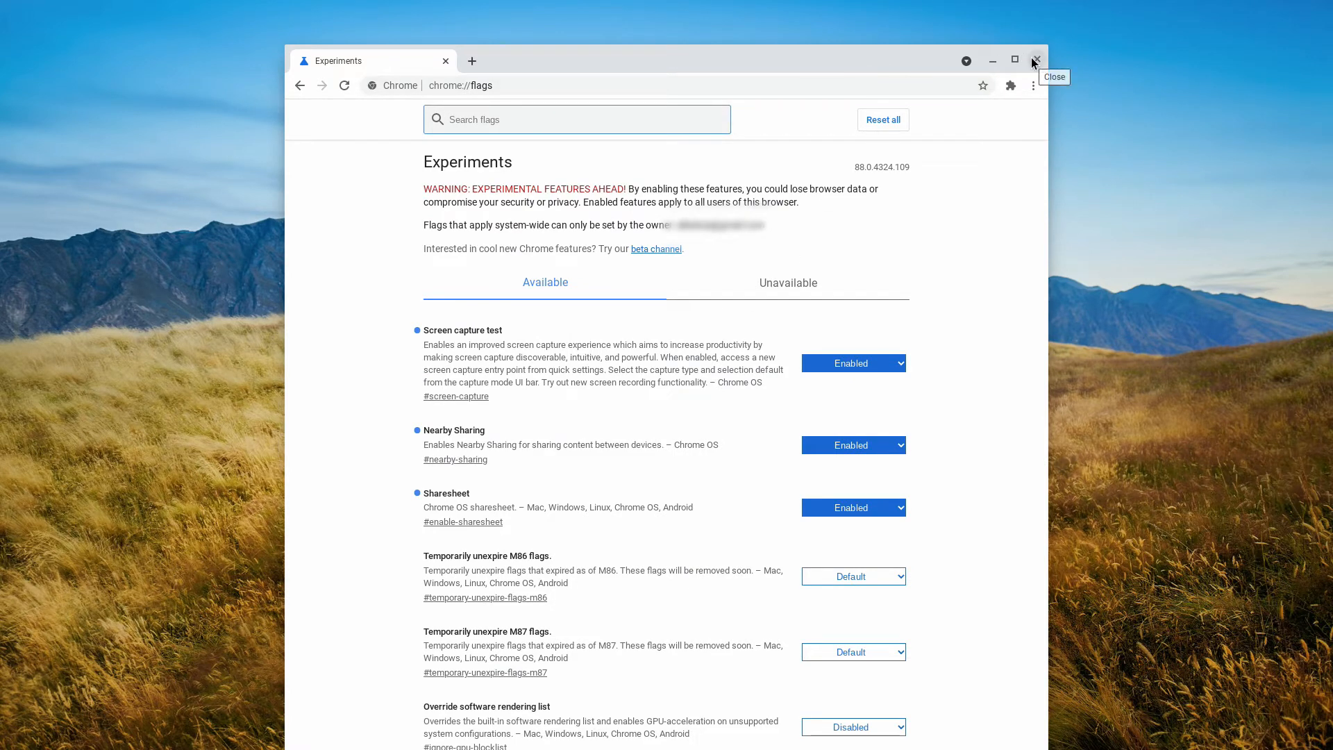
click(1036, 60)
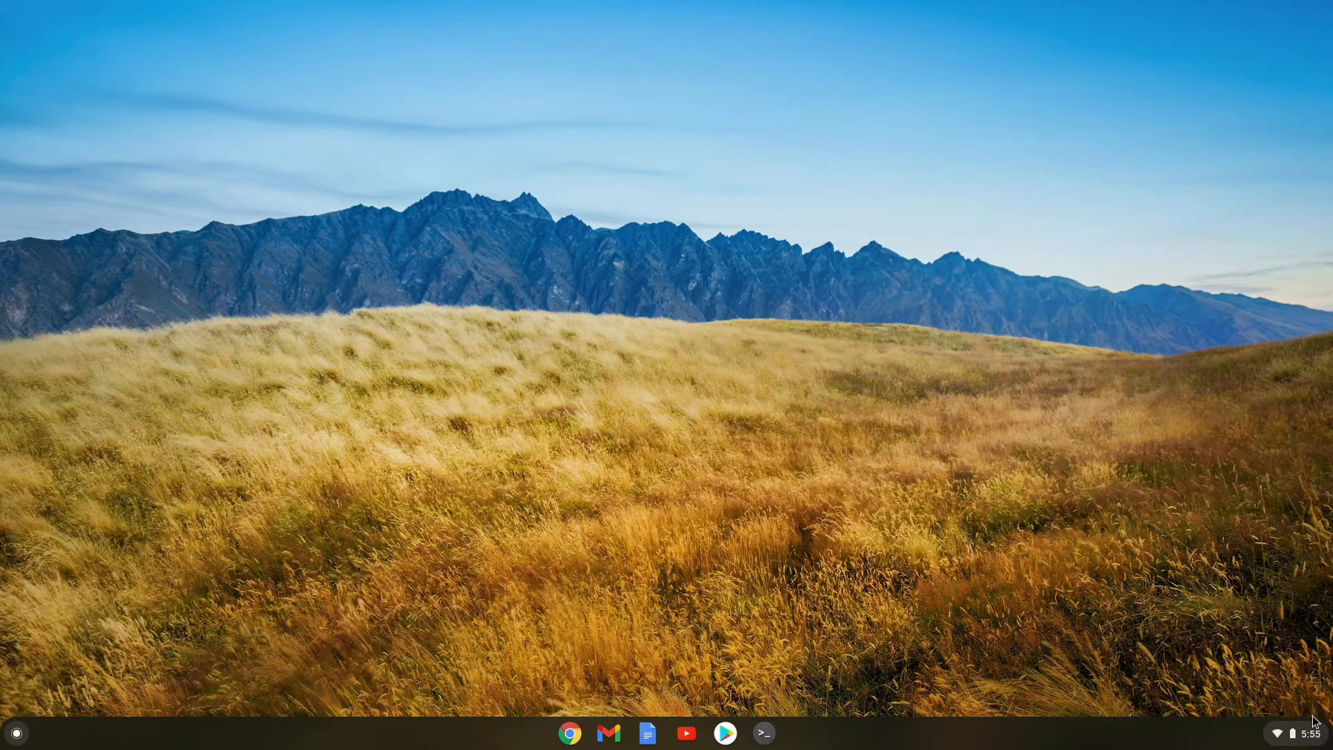
From quick settings, set Nearby Share device visibility to Hidden and confirm.
click(1302, 735)
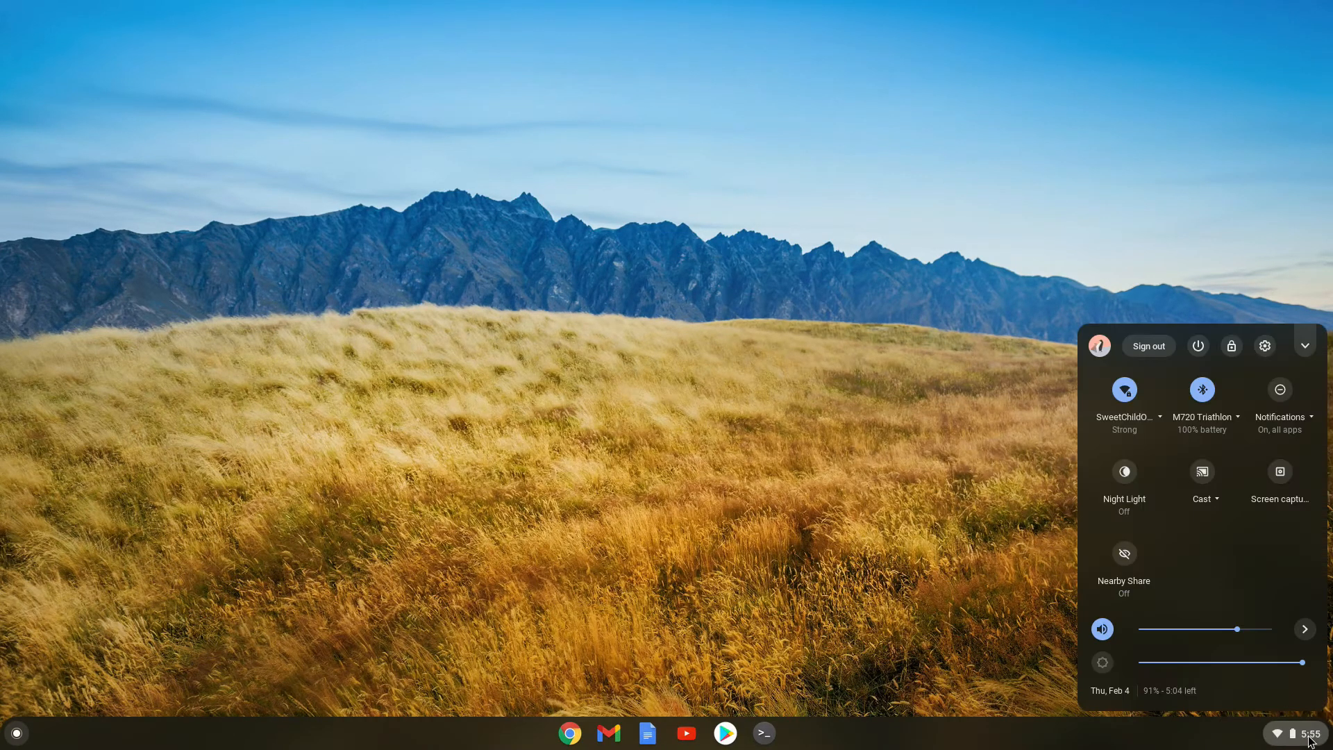
mouse_move(1116, 579)
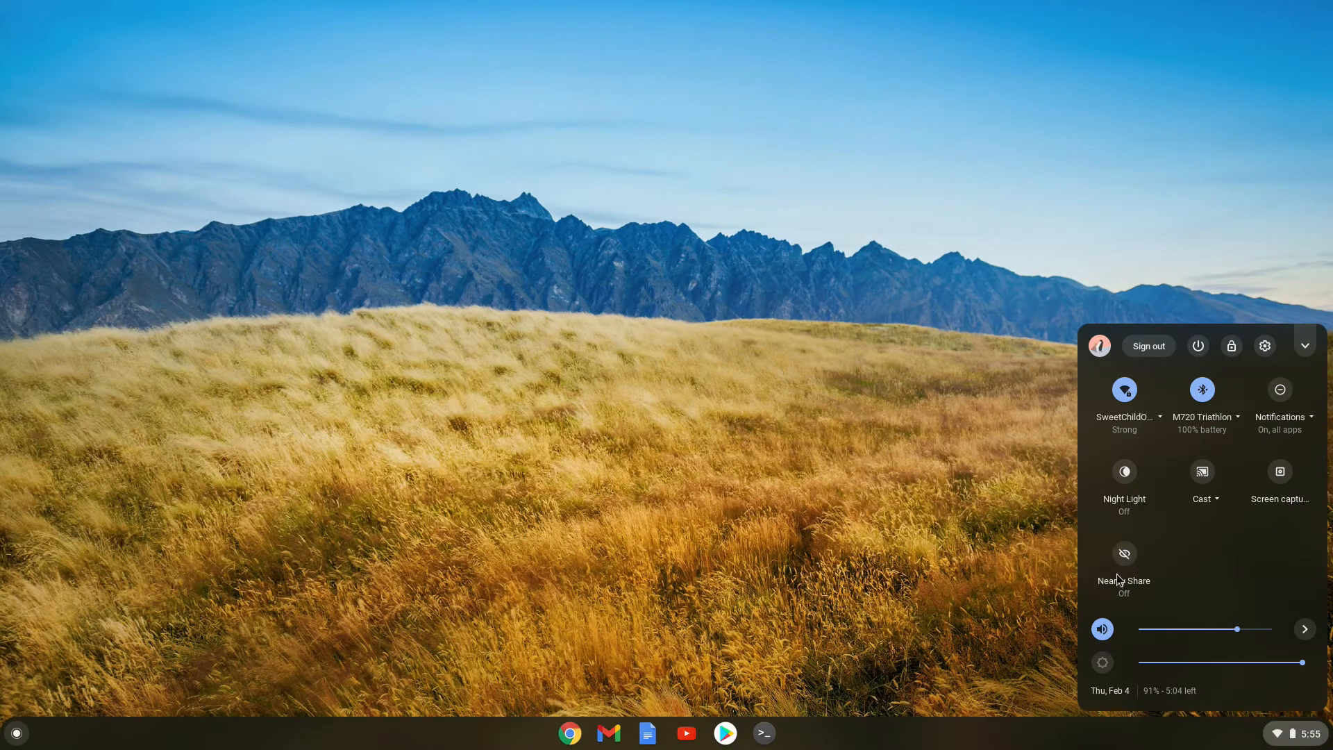
mouse_move(1124, 554)
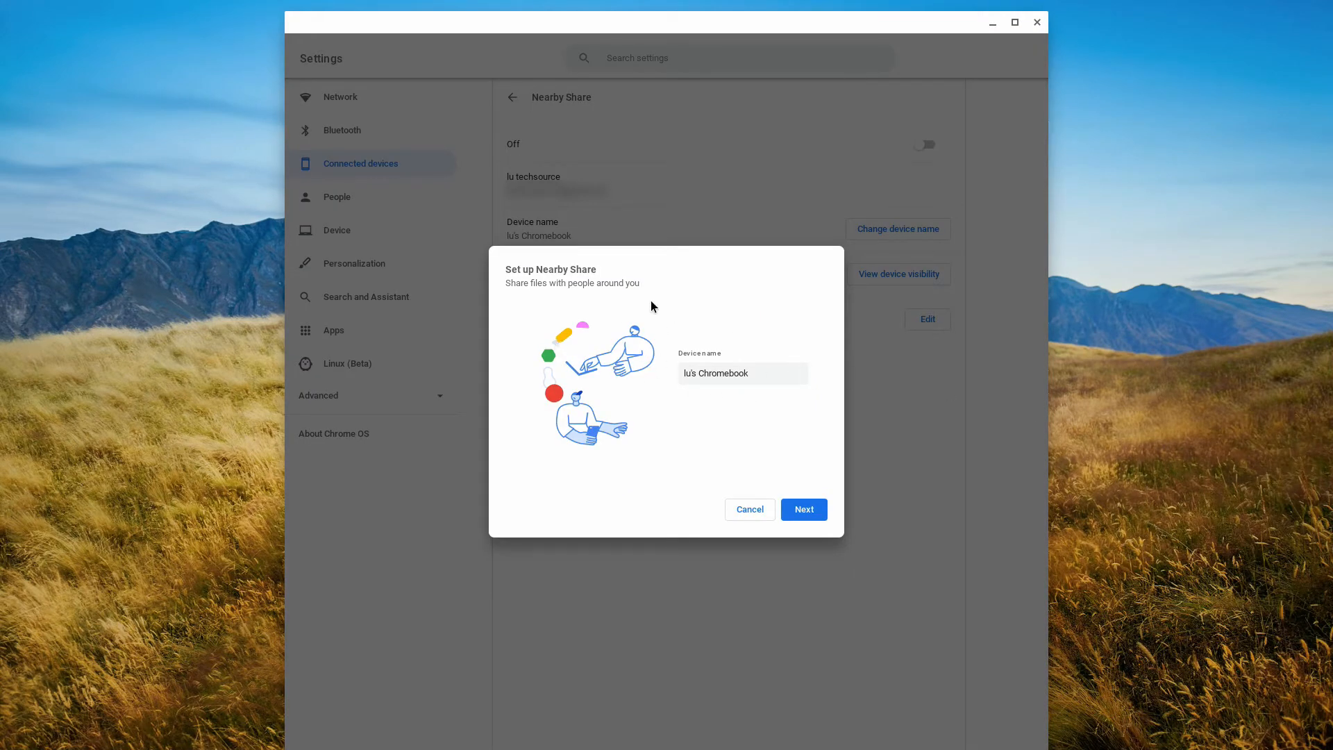
mouse_move(716, 348)
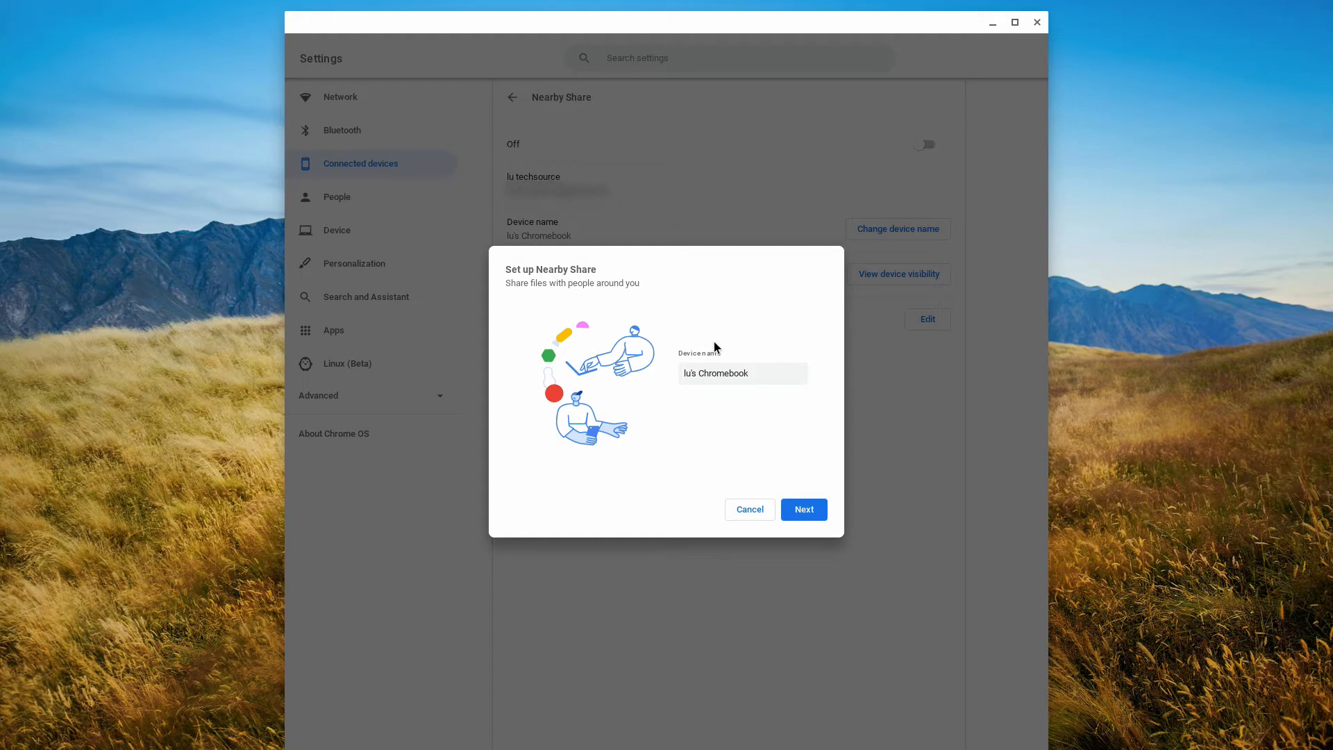
click(804, 509)
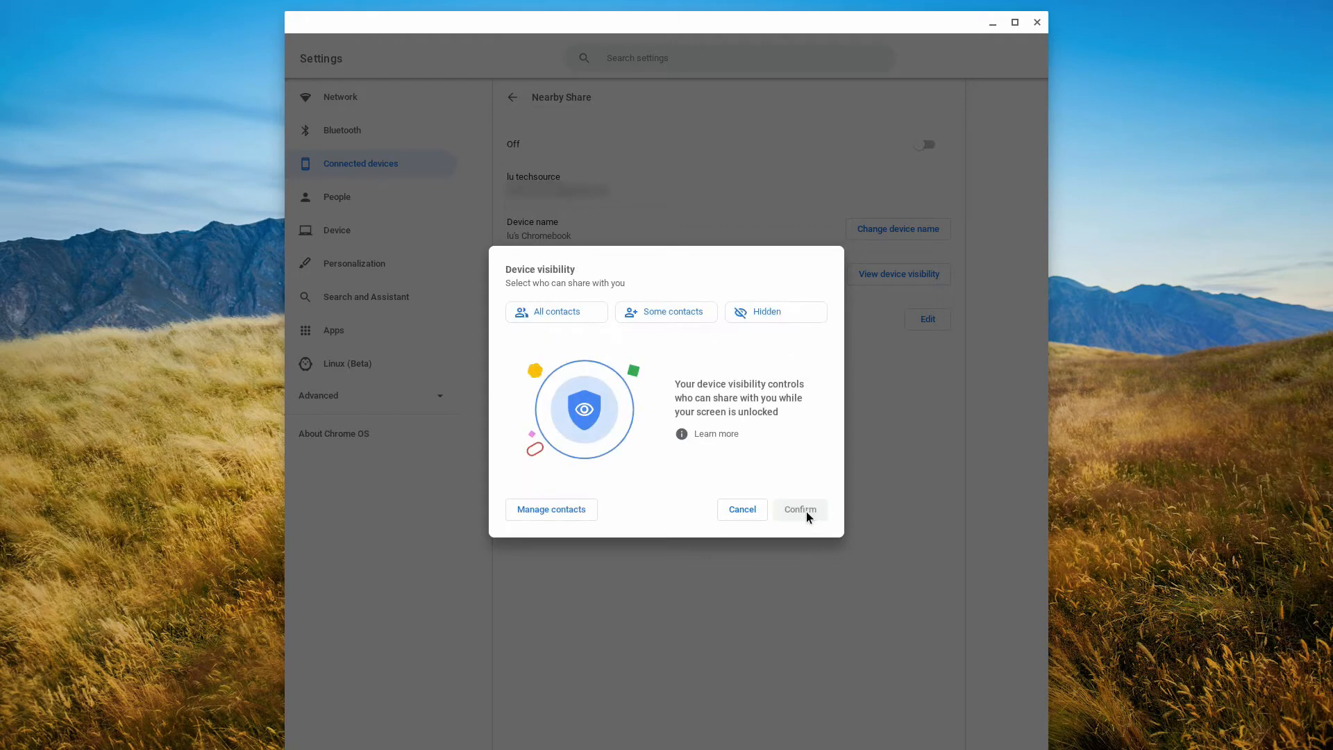
mouse_move(792, 465)
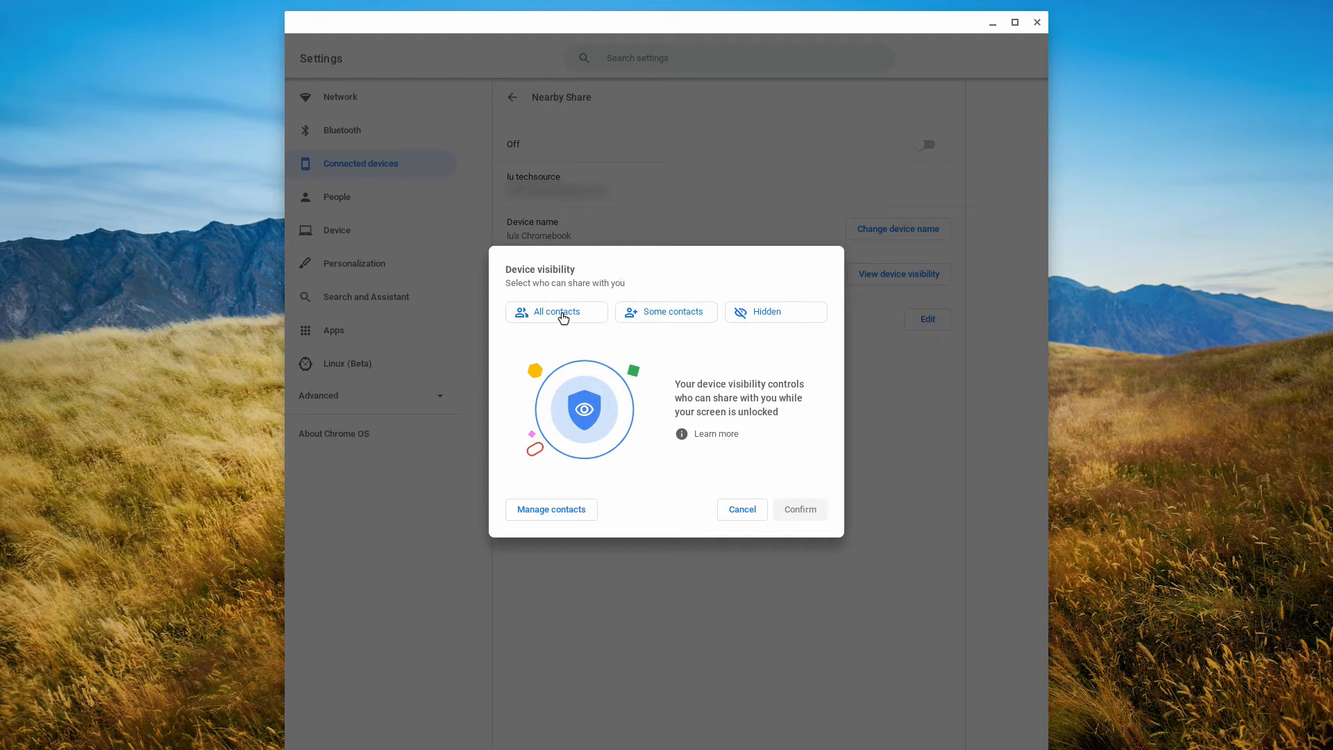
mouse_move(563, 316)
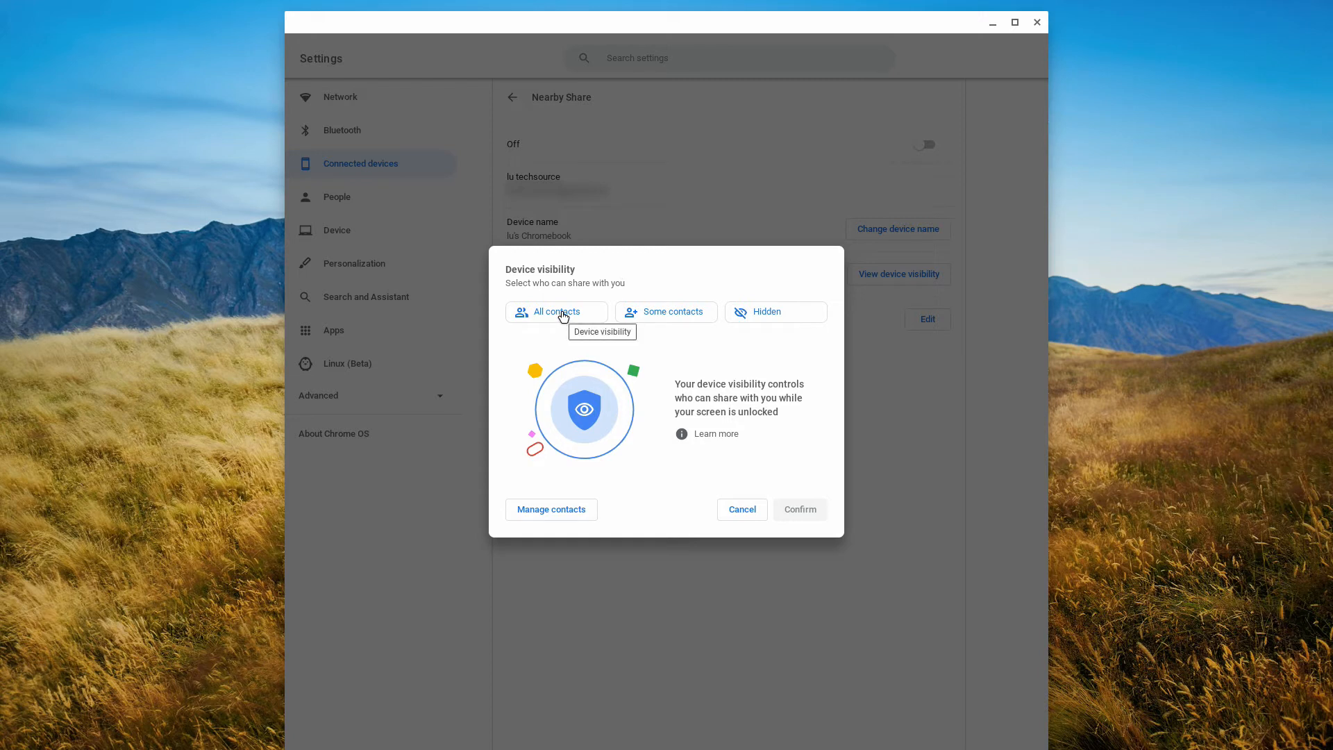
mouse_move(653, 325)
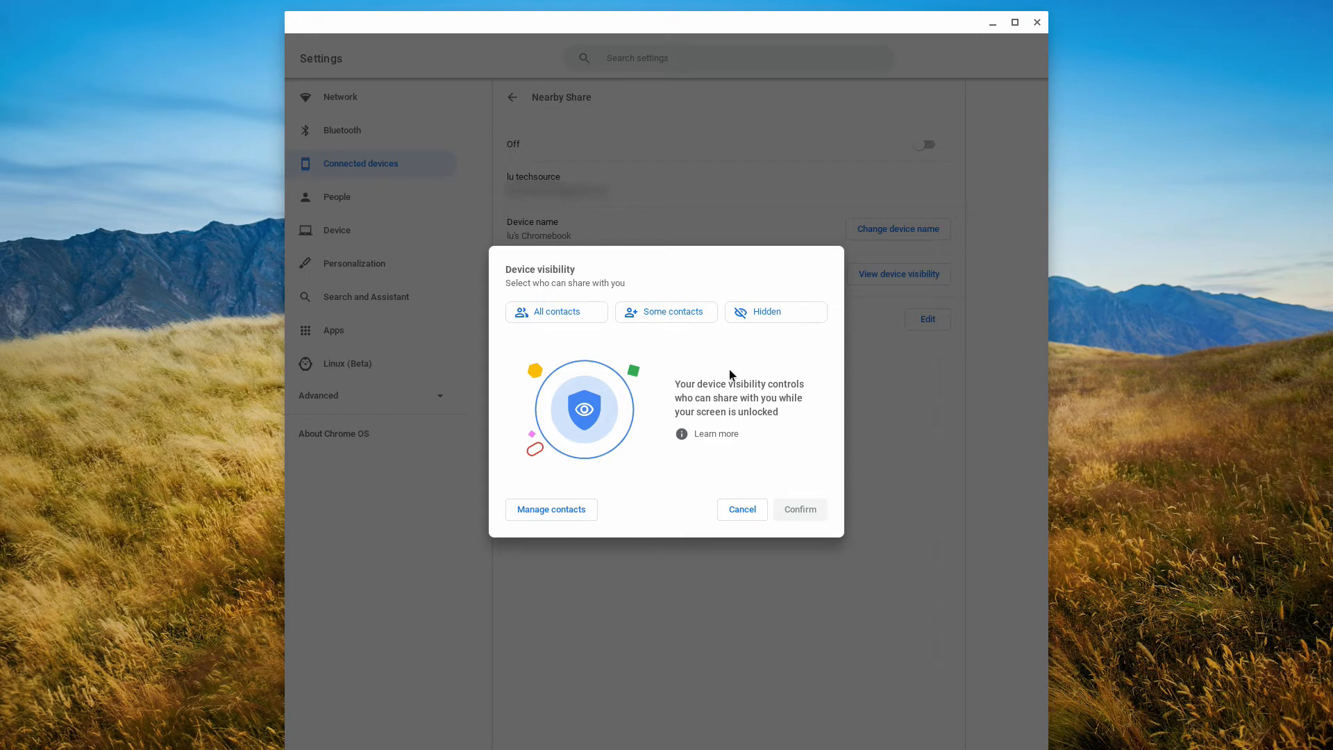
mouse_move(787, 317)
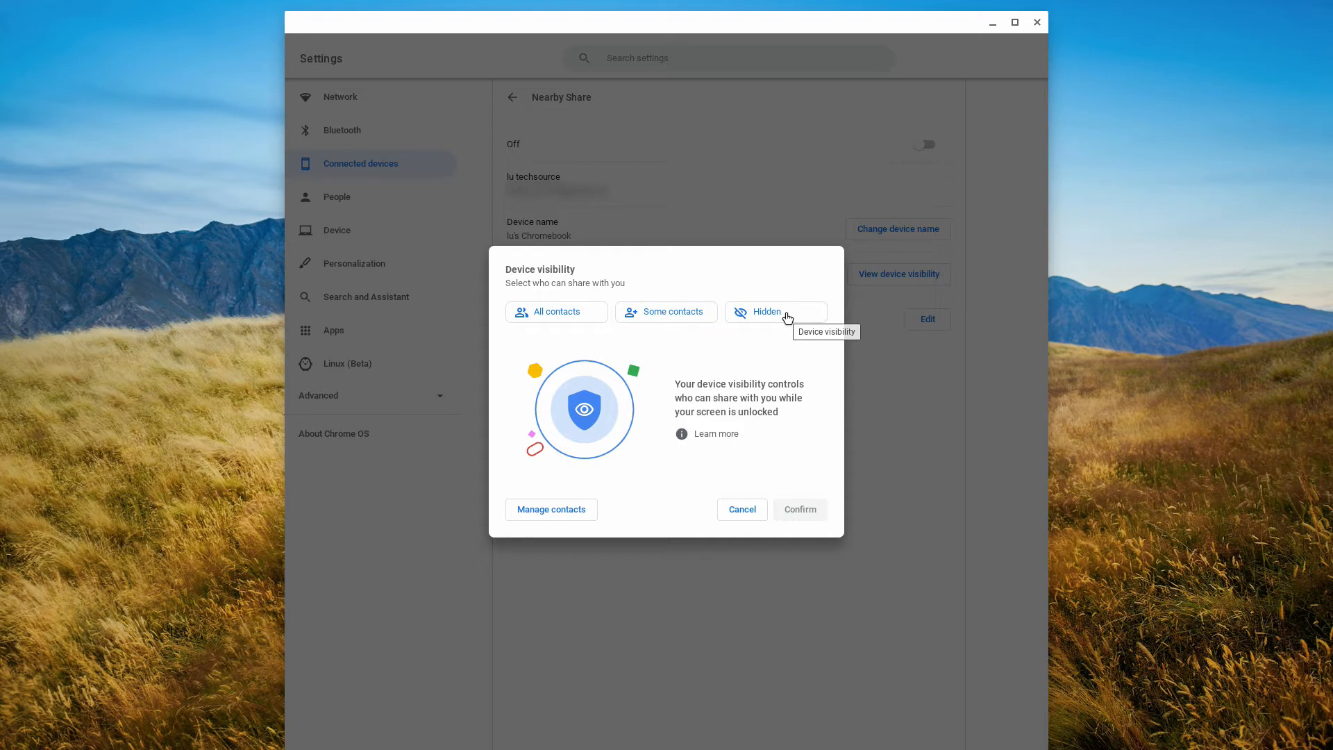
mouse_move(758, 442)
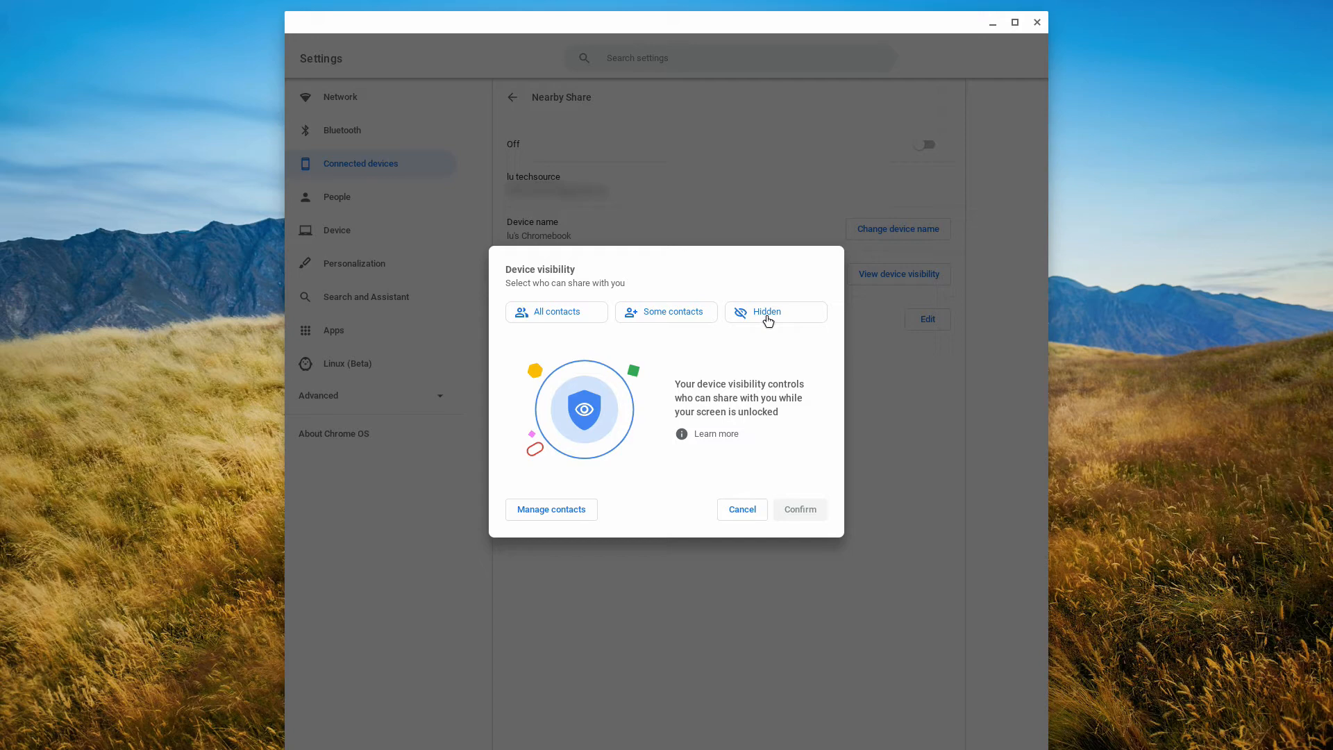
click(767, 312)
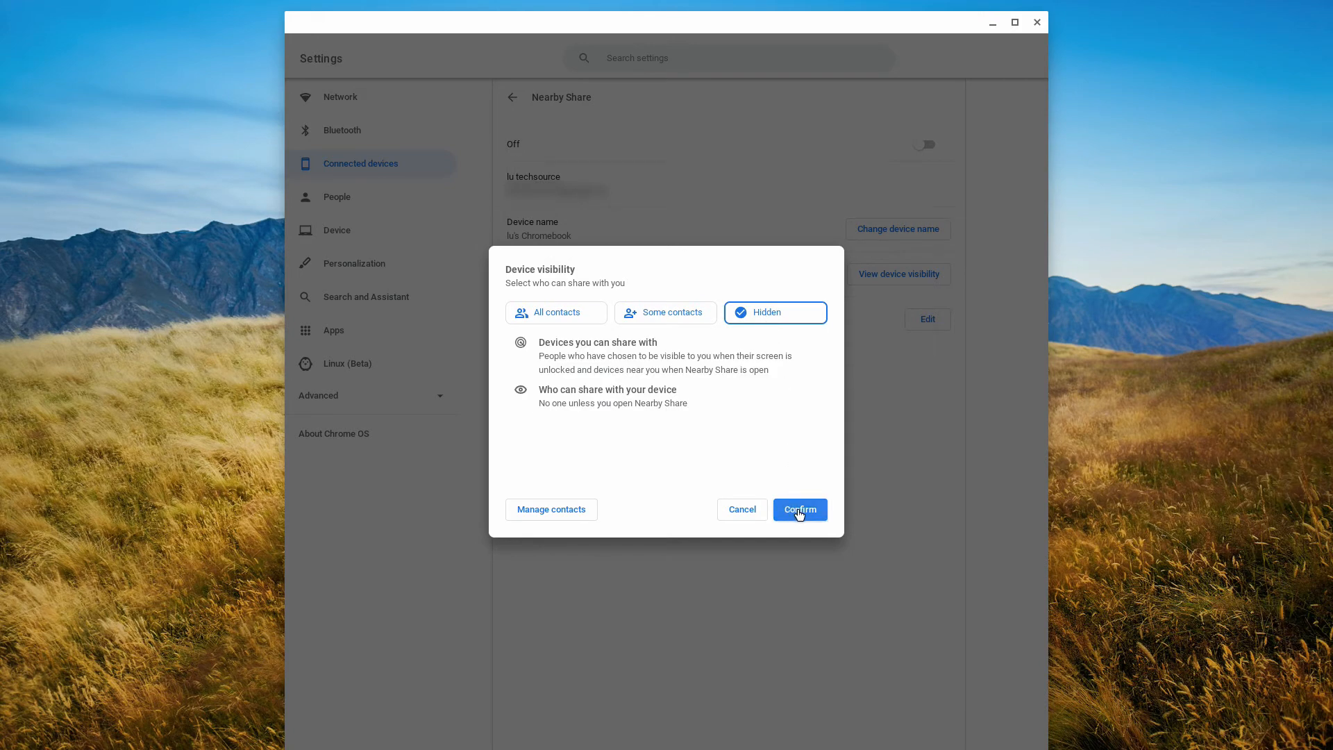
click(800, 509)
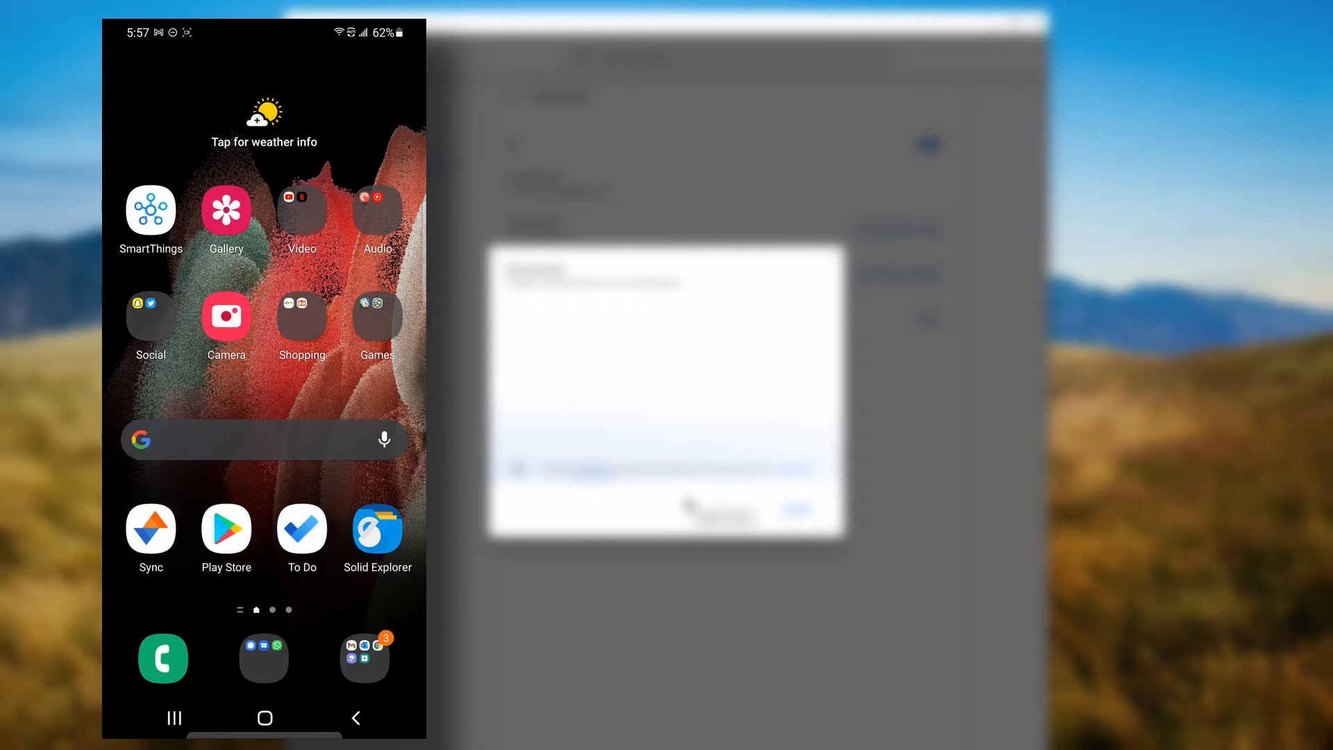
Share the selected Gallery photo from the phone to the Chromebook via Nearby Share.
click(227, 210)
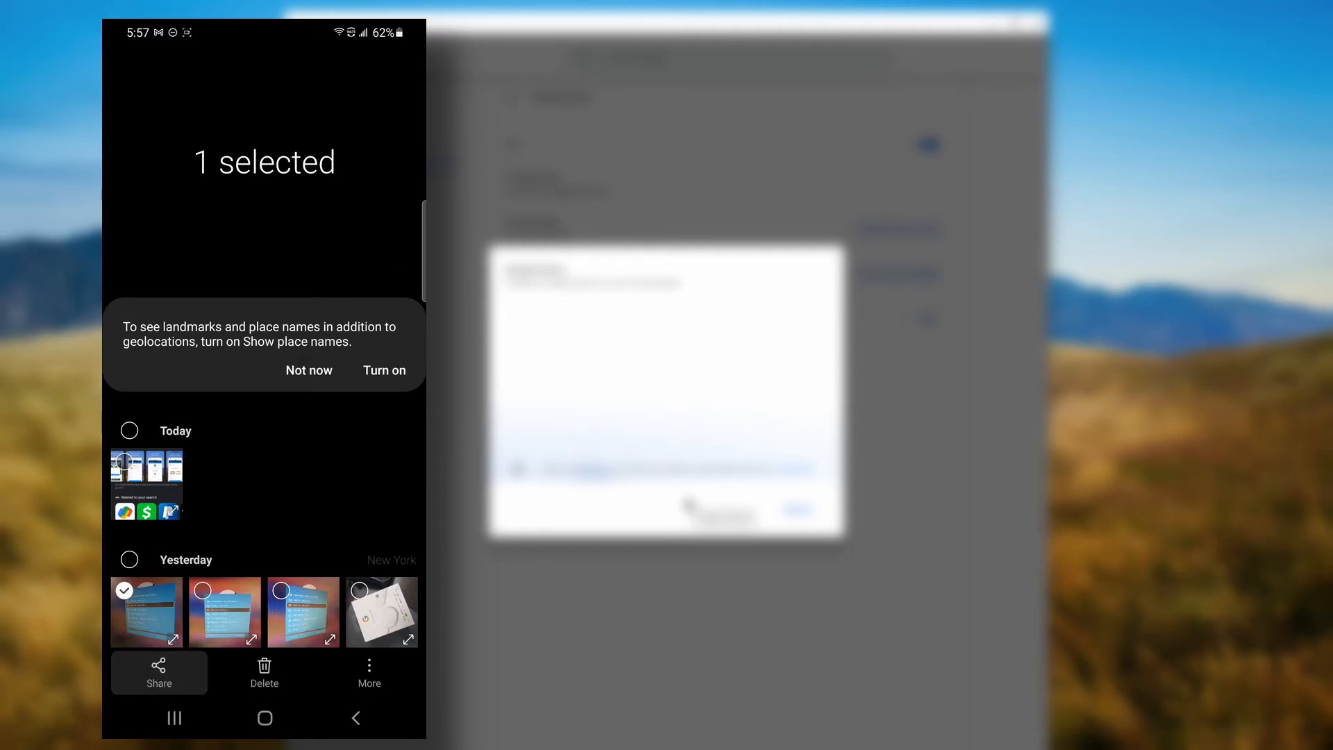
click(159, 673)
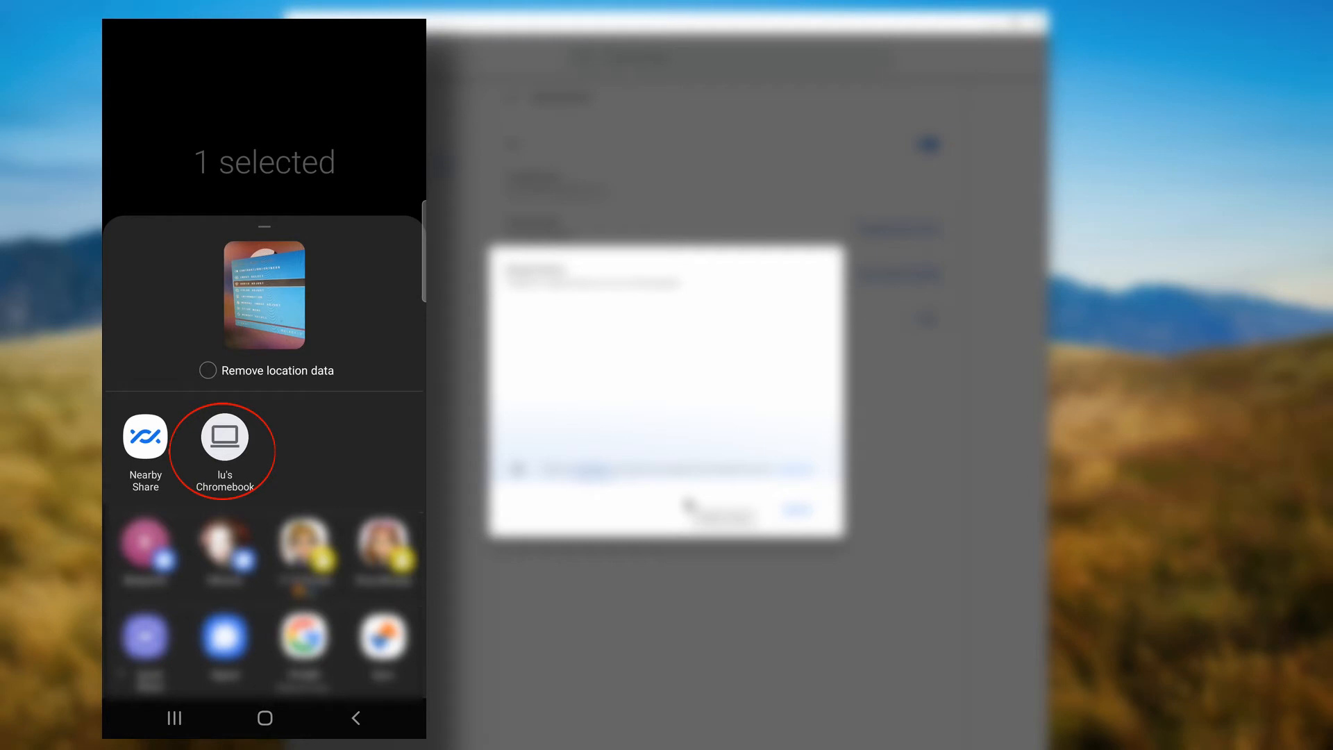
click(224, 437)
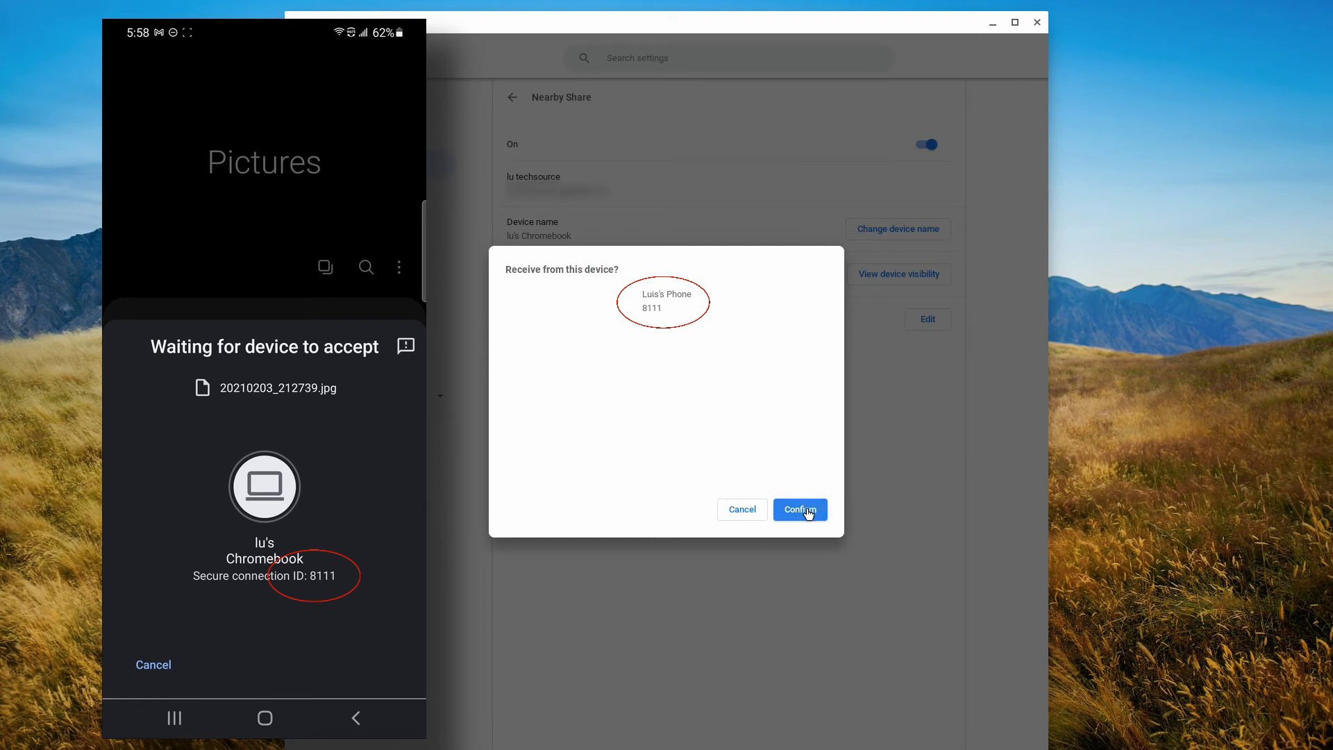
Confirm receiving photo 20210203_212739.jpg from the phone.
click(800, 510)
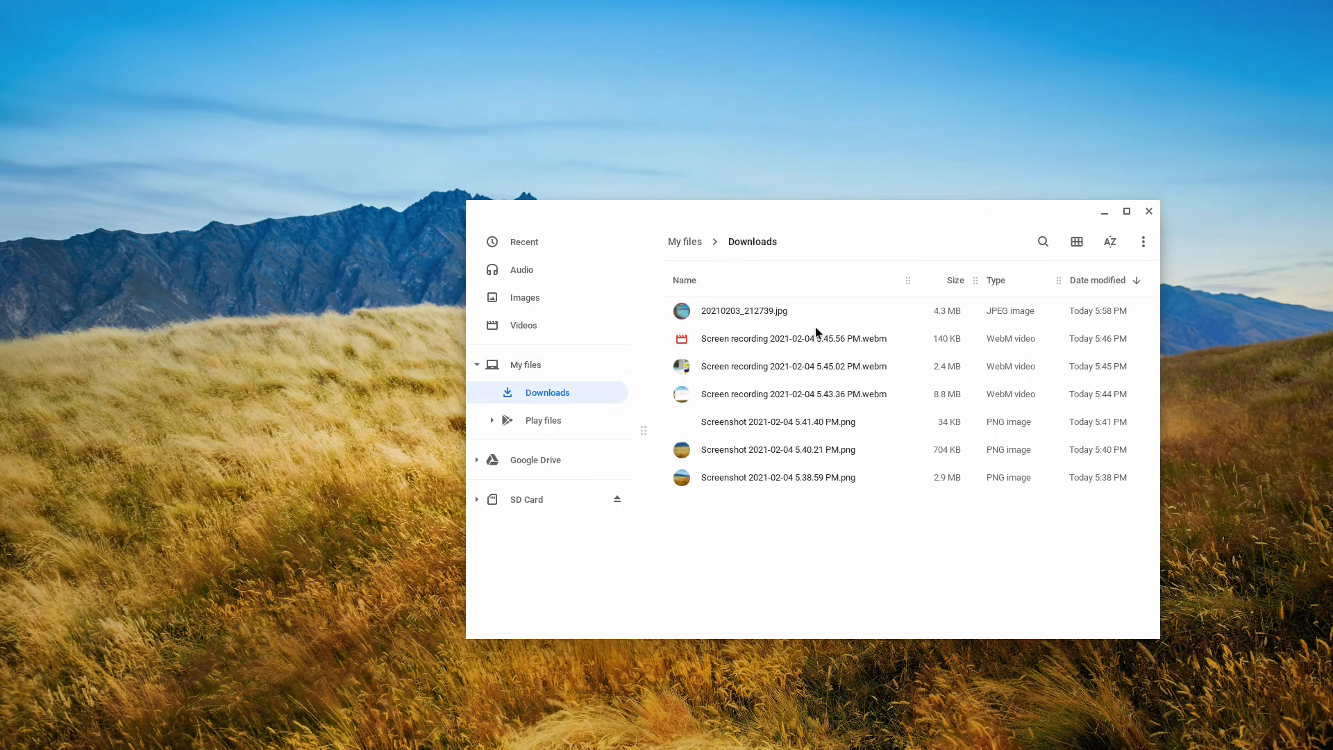
double_click(744, 311)
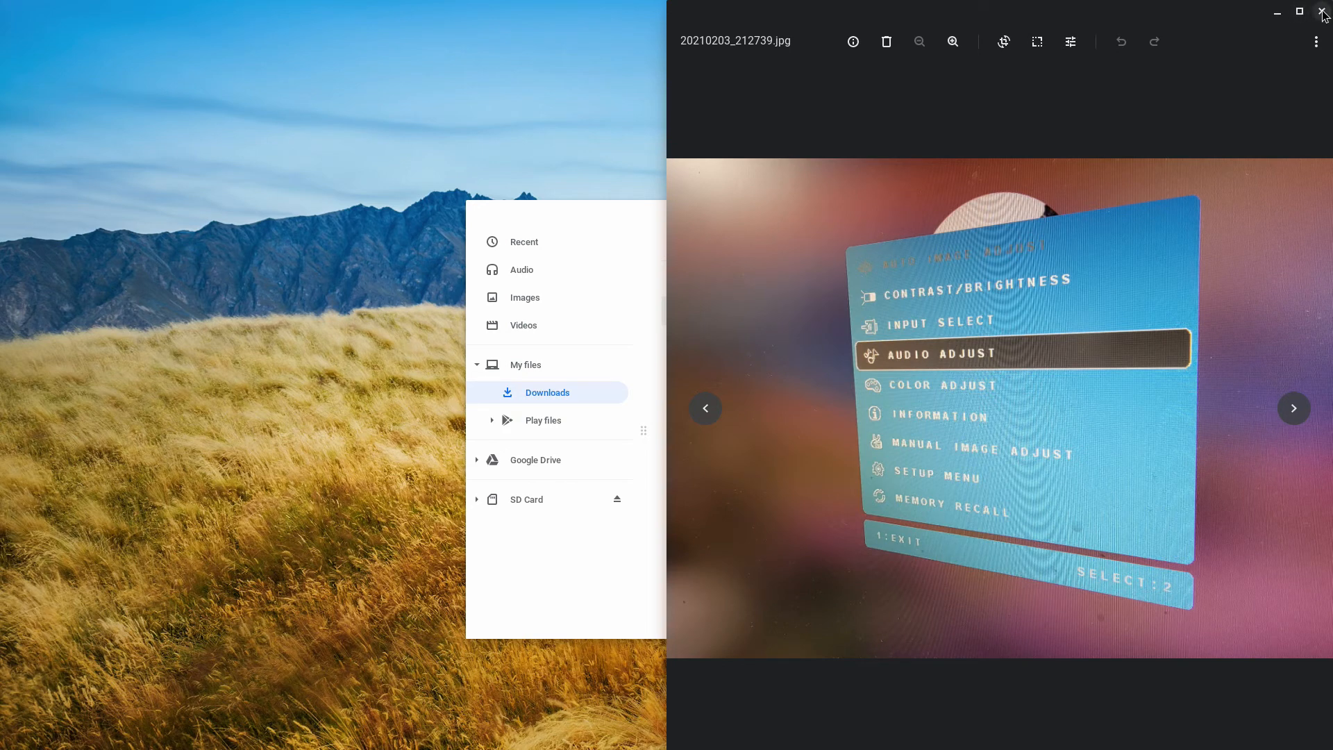
click(1323, 12)
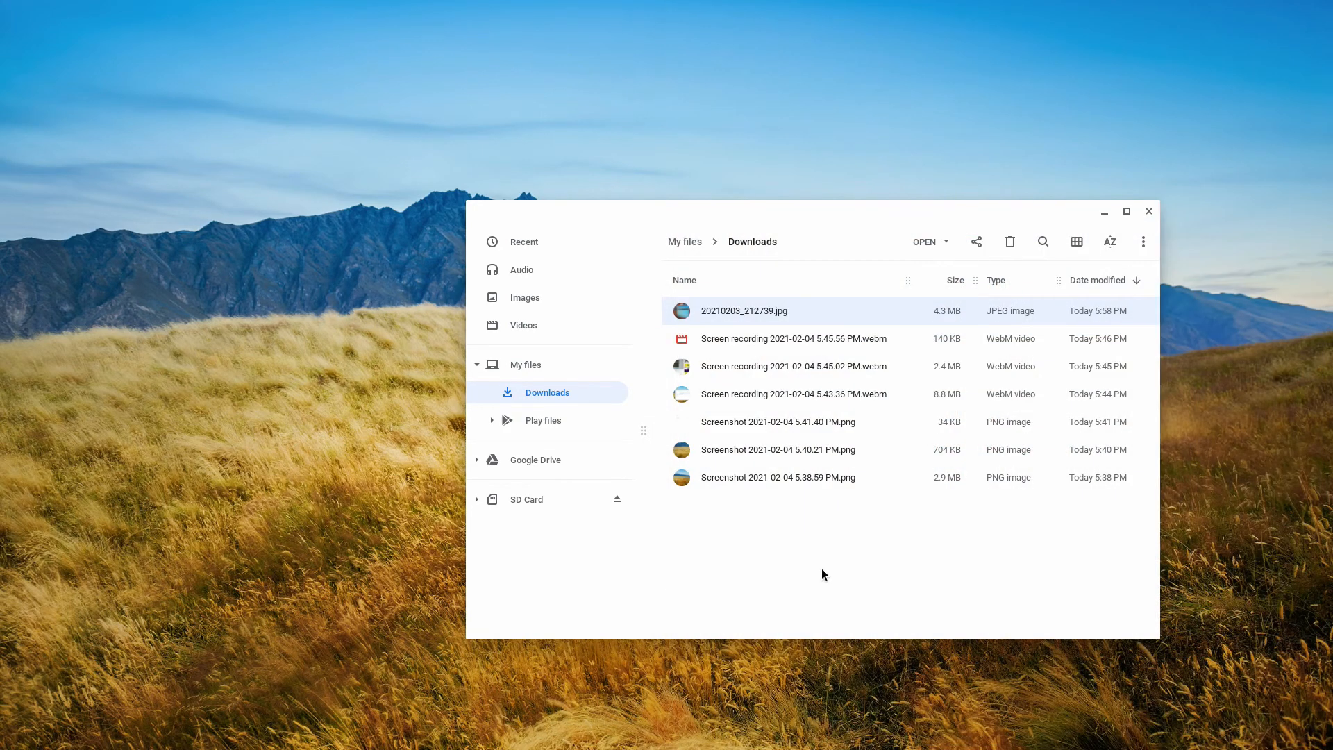
mouse_move(819, 574)
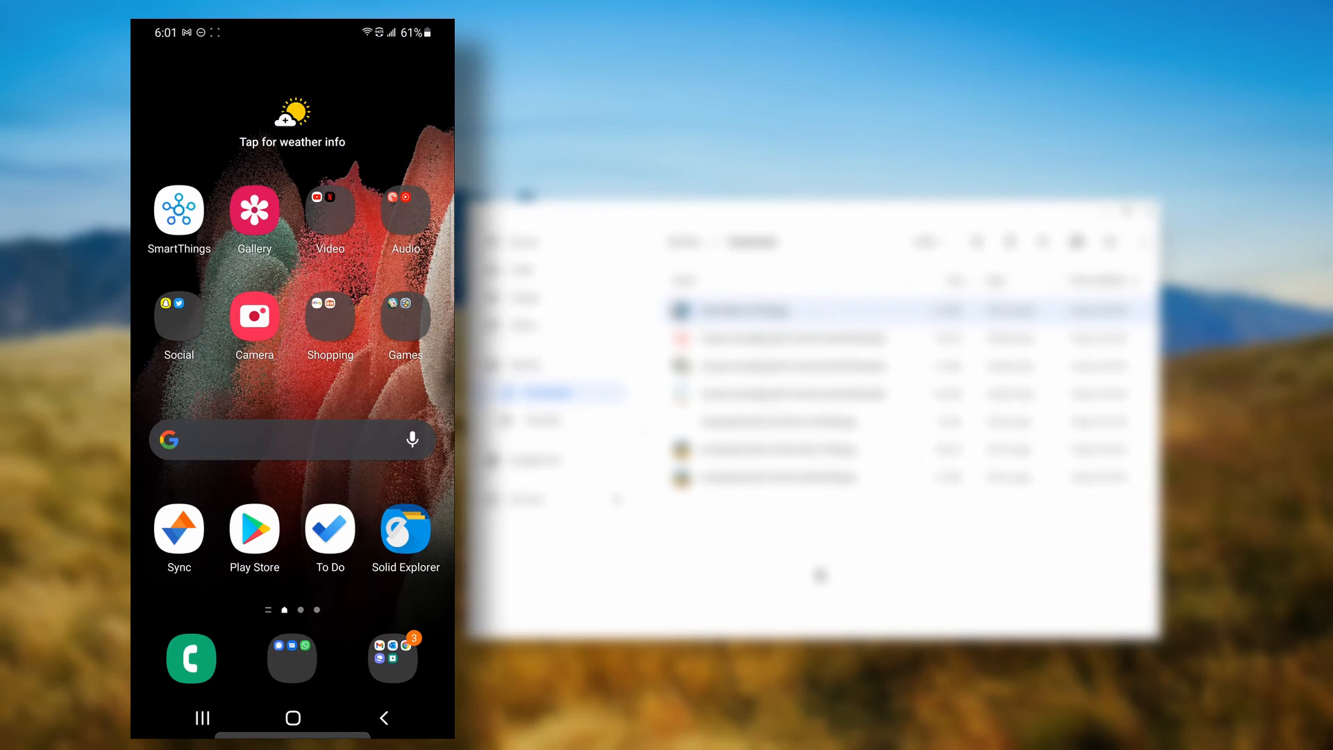
Open the phone's quick settings and tap the Nearby Share tile.
drag(293, 34, 293, 340)
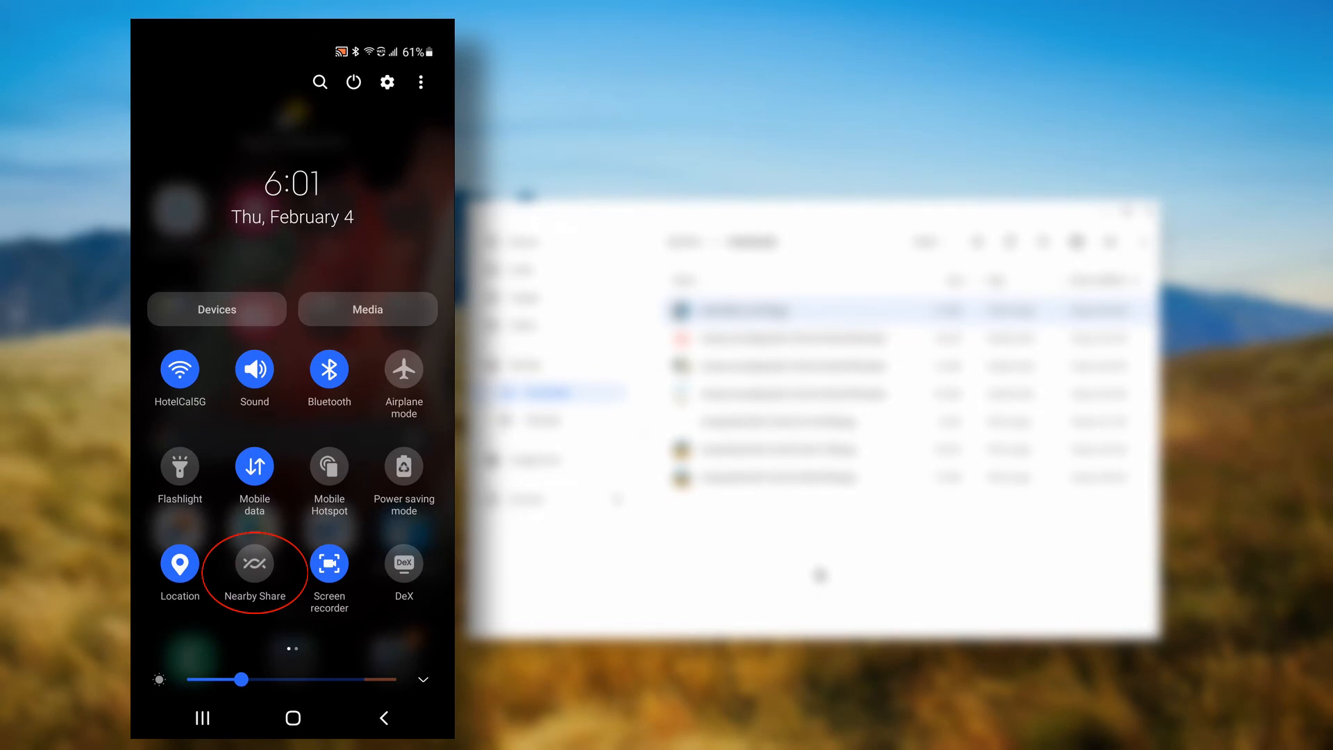
click(254, 563)
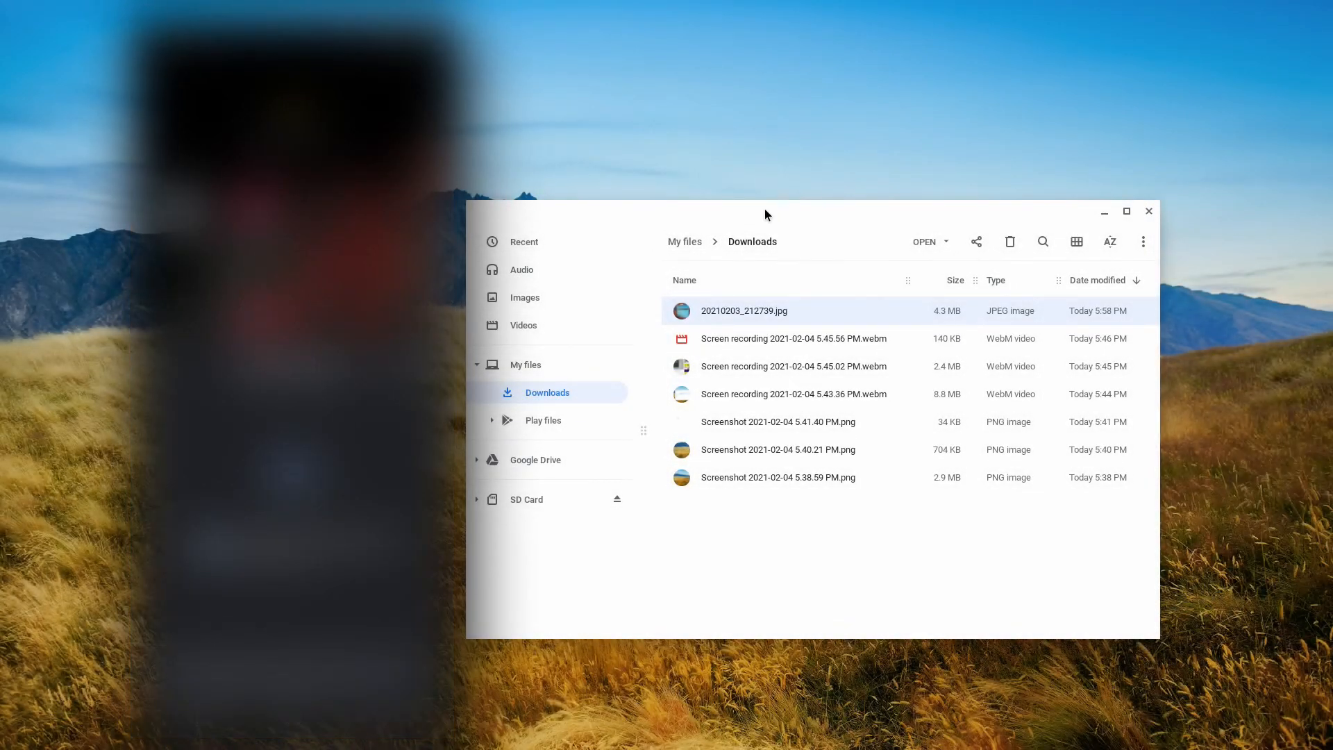
mouse_move(776, 535)
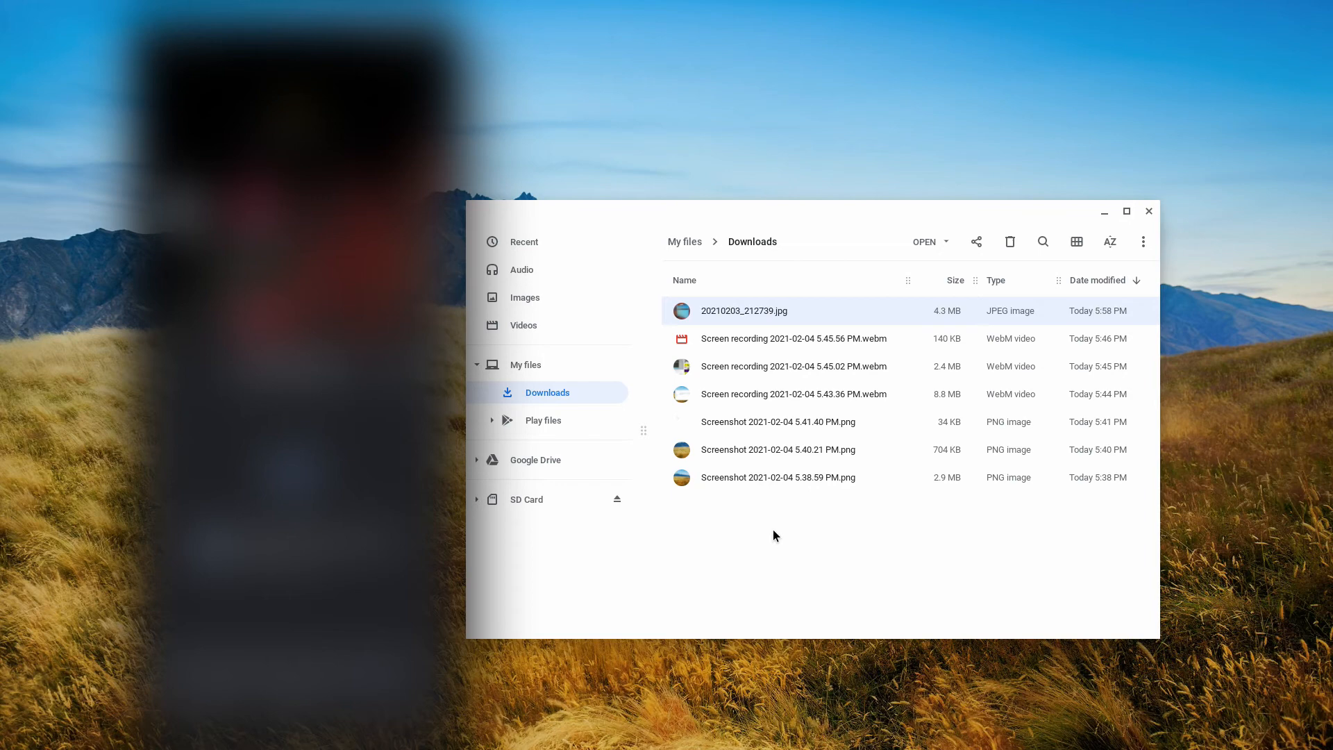
mouse_move(772, 480)
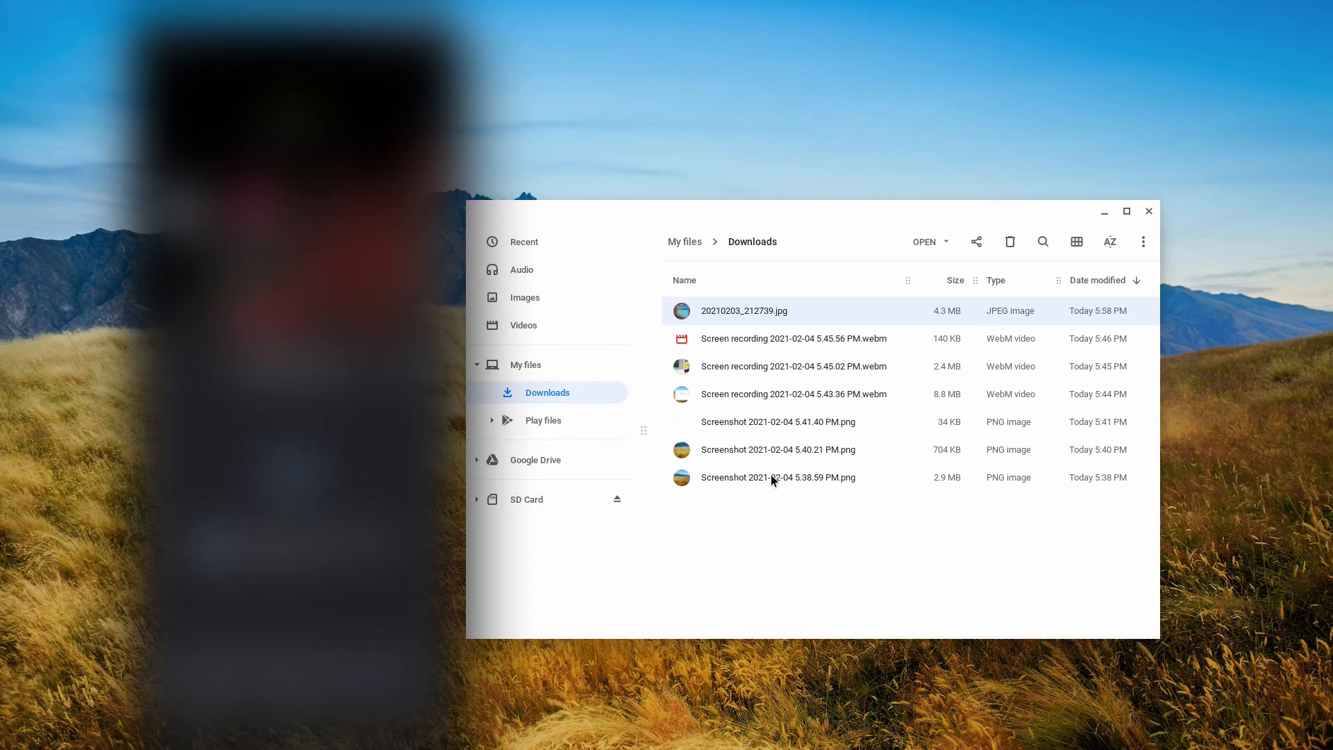
Share Screenshot 2021-02-04 5.38.59 PM.png via Nearby Share to Luis's Phone.
click(778, 477)
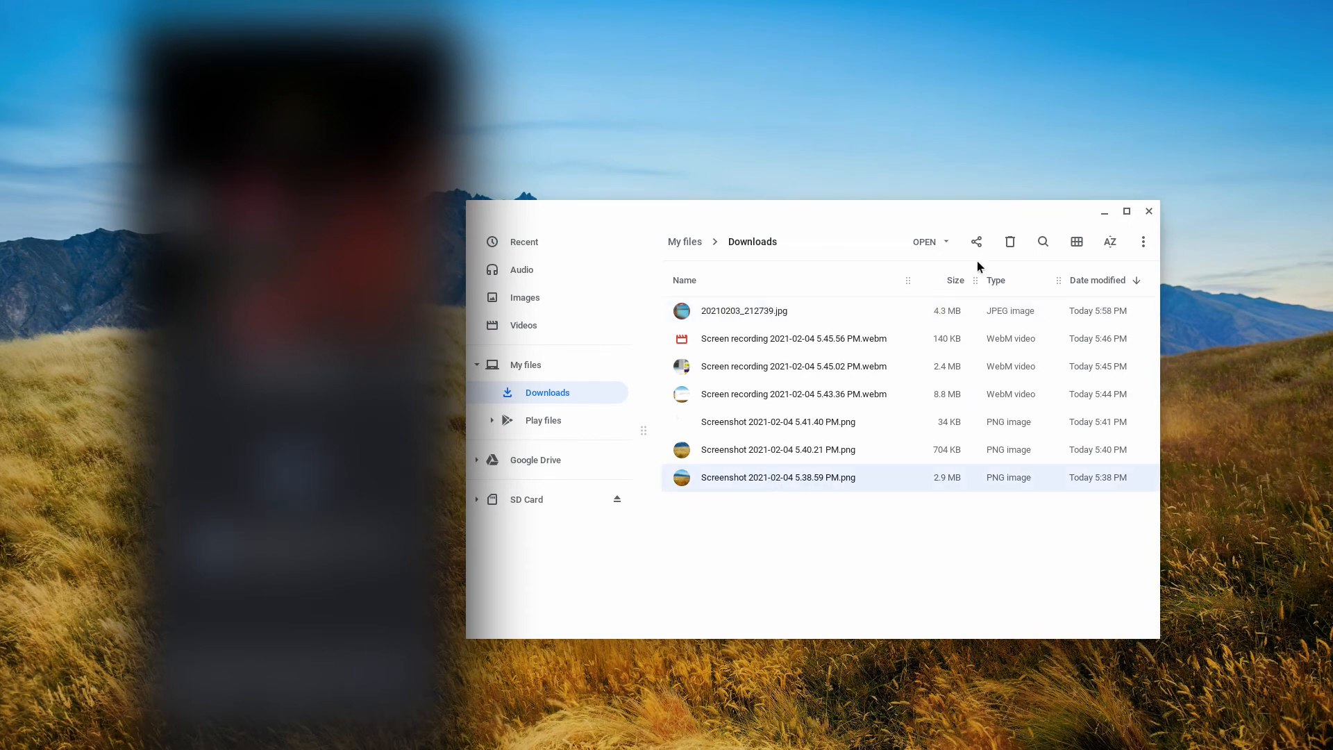
click(978, 242)
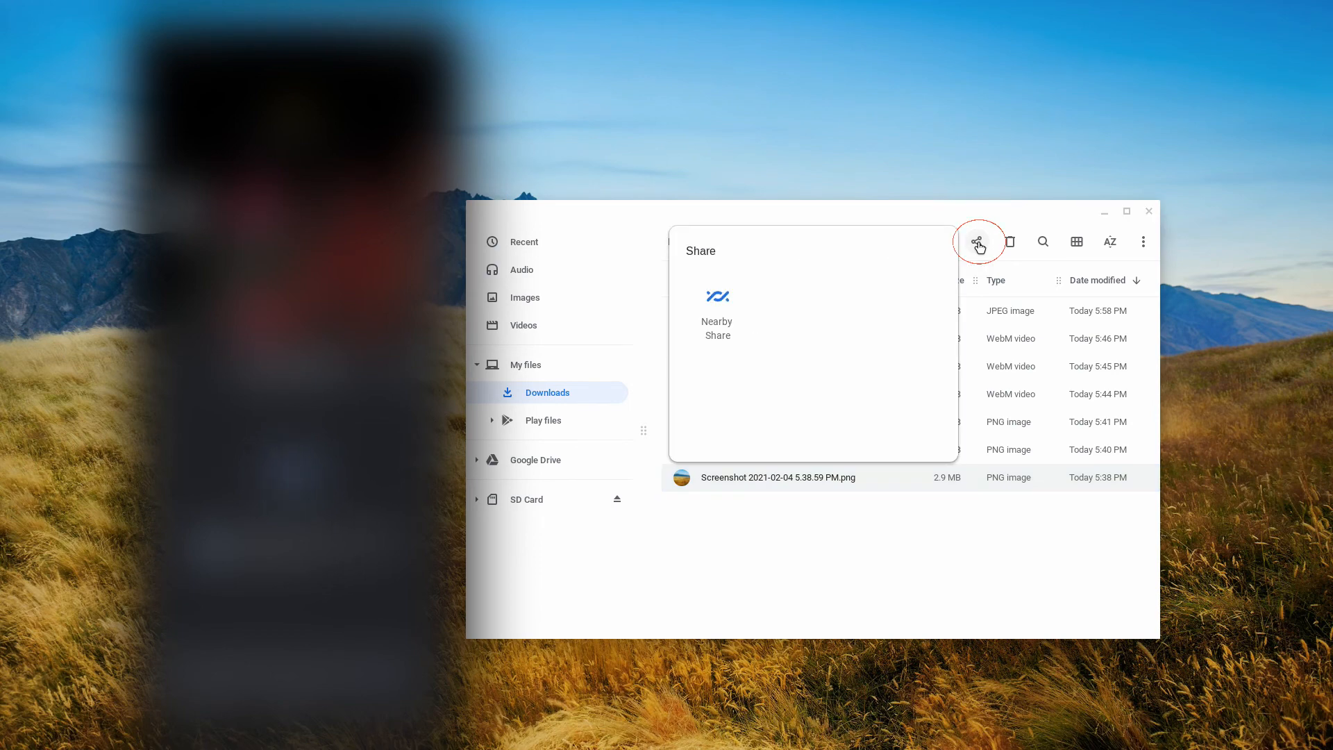
mouse_move(718, 311)
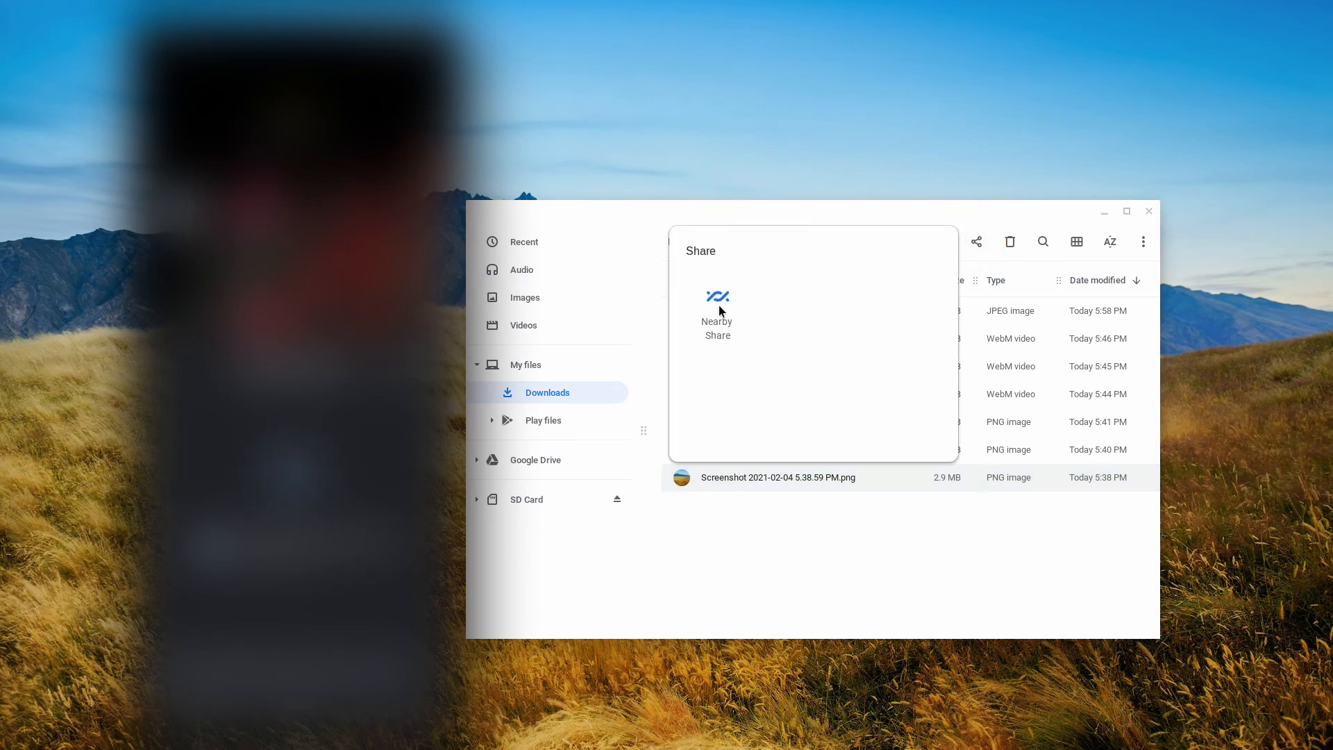
click(717, 298)
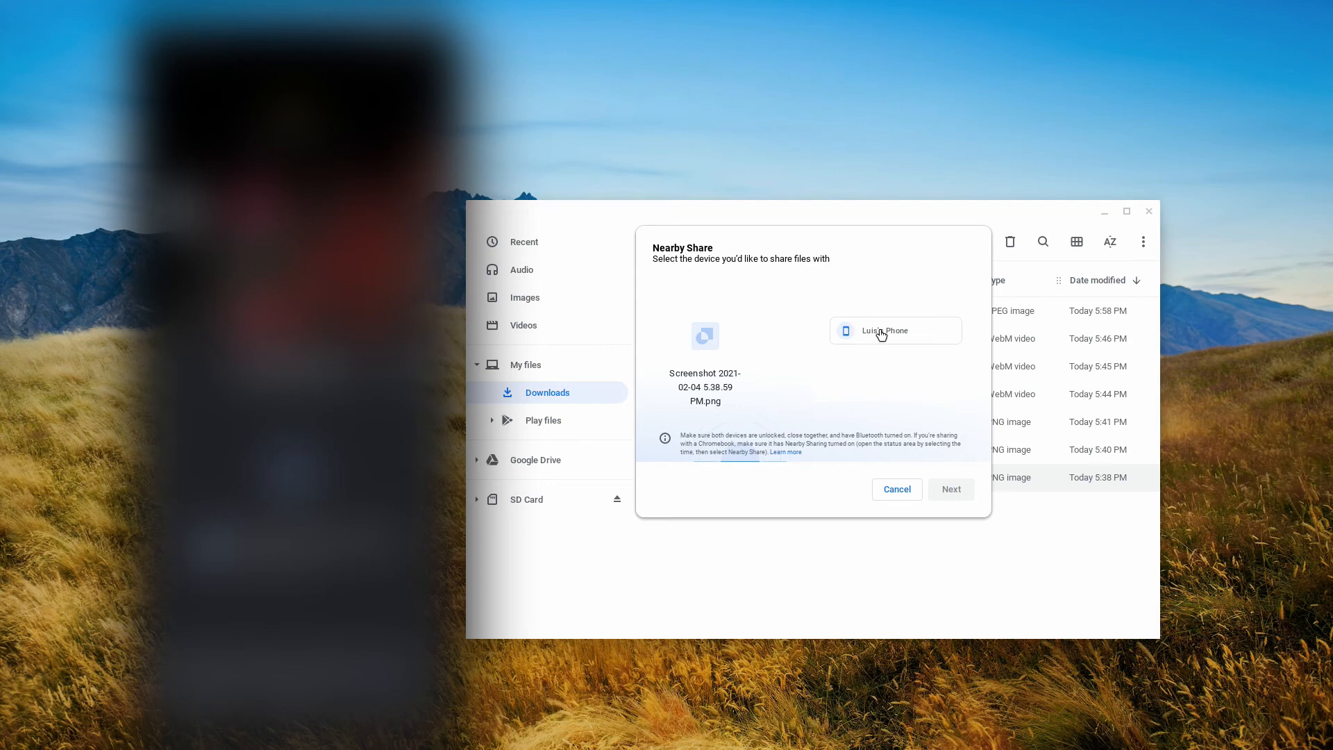
click(895, 331)
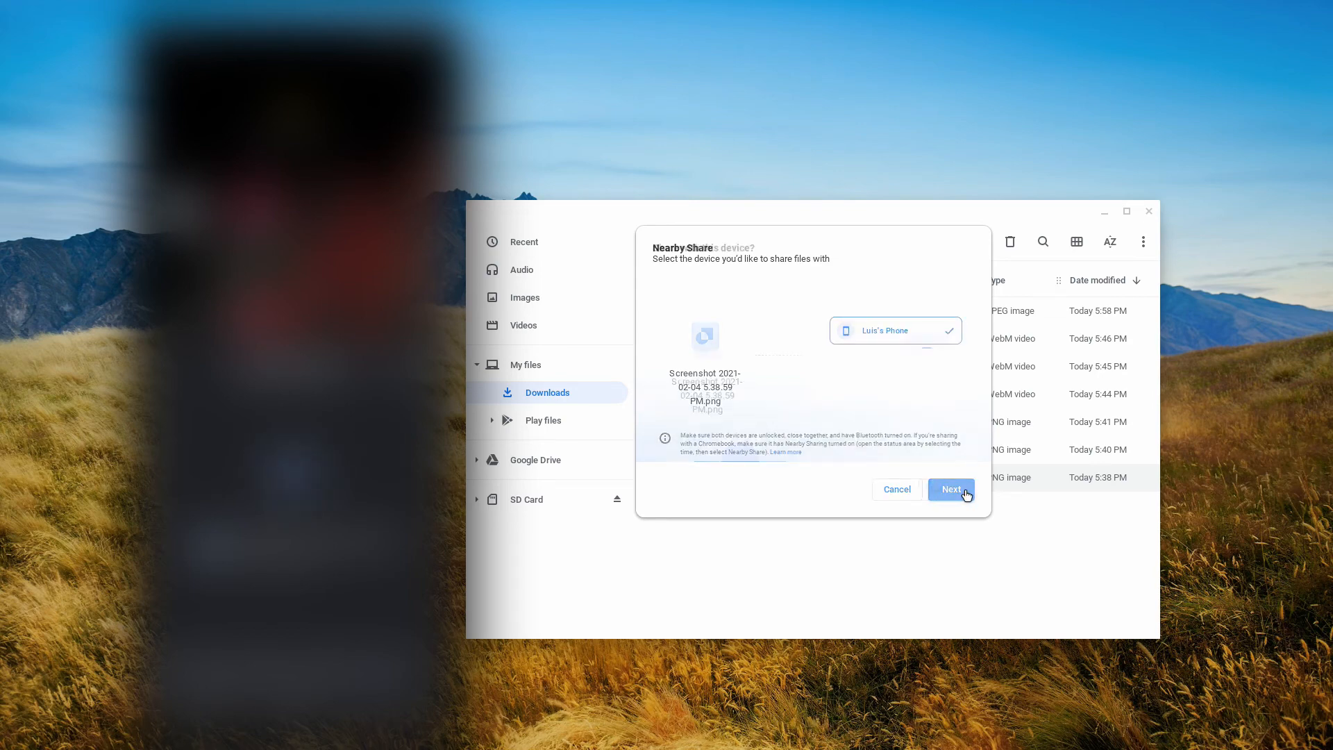
click(950, 489)
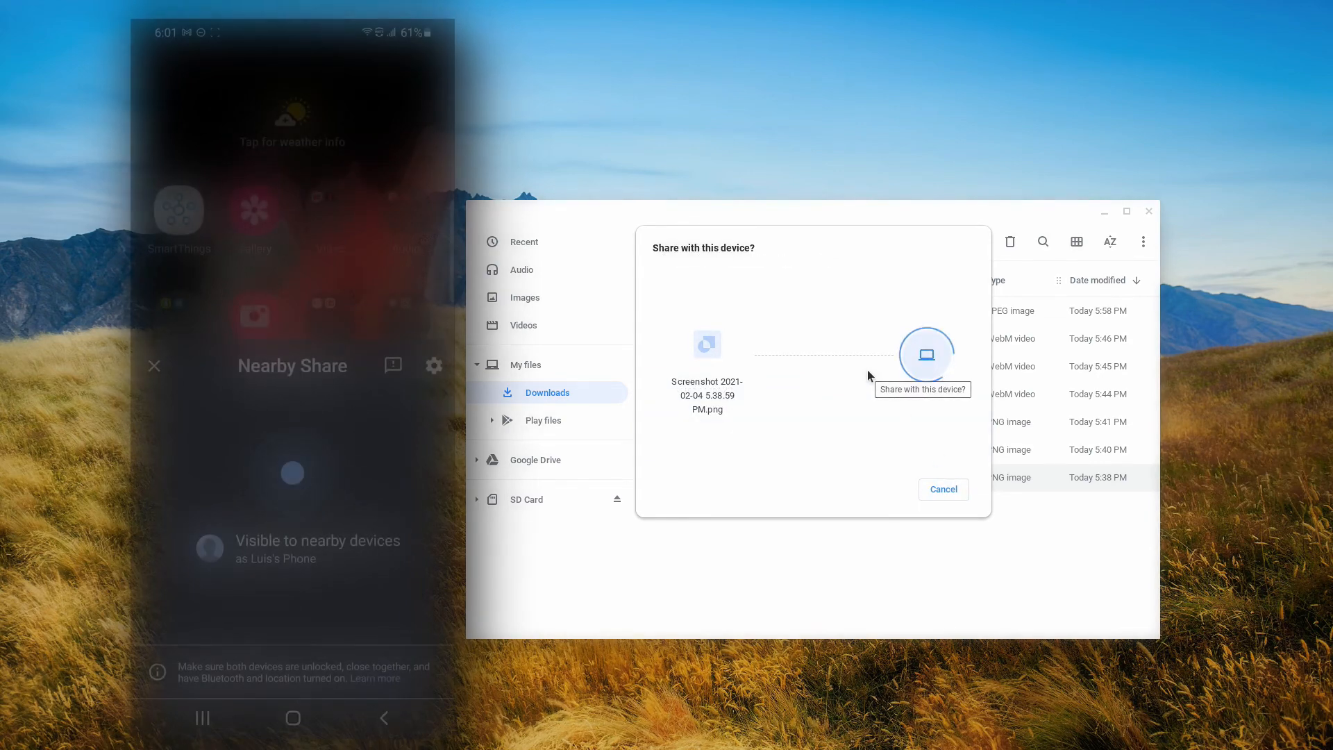
Accept the incoming screenshot on Luis's Phone, connection ID 1514.
click(926, 354)
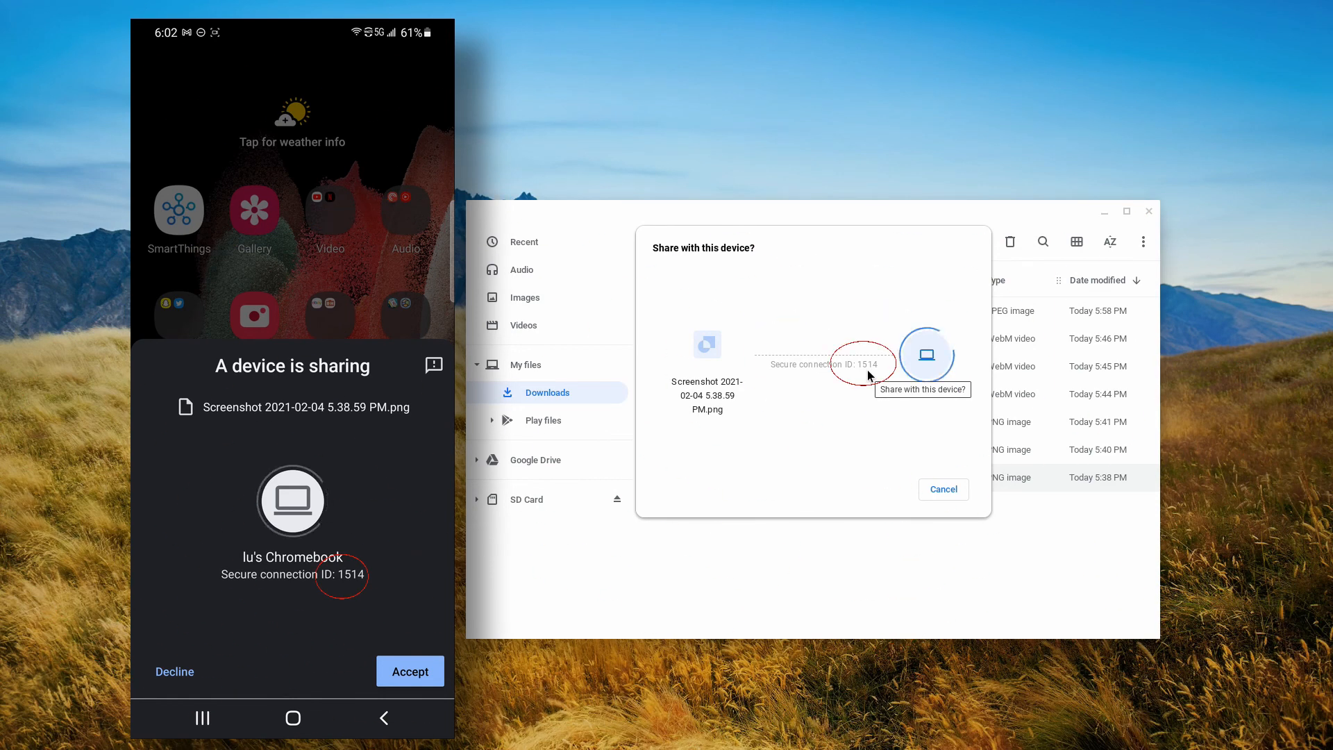
click(410, 672)
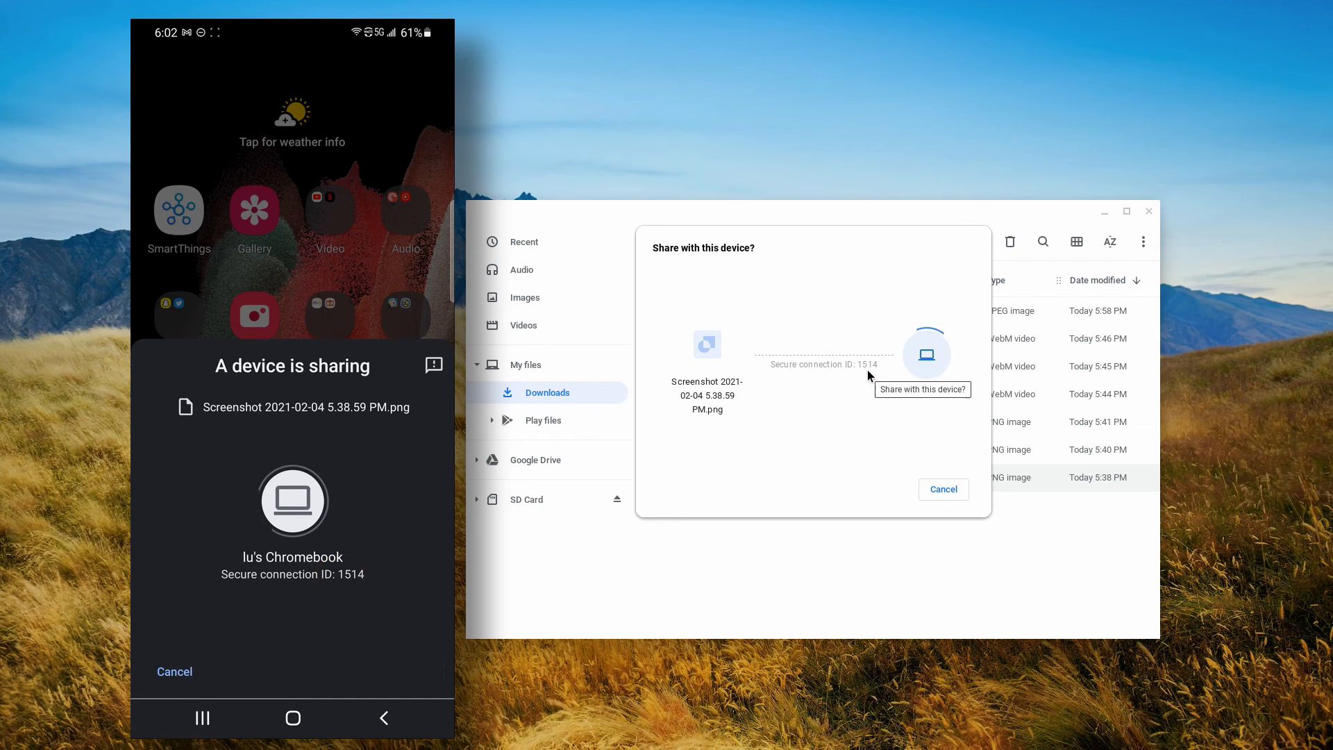